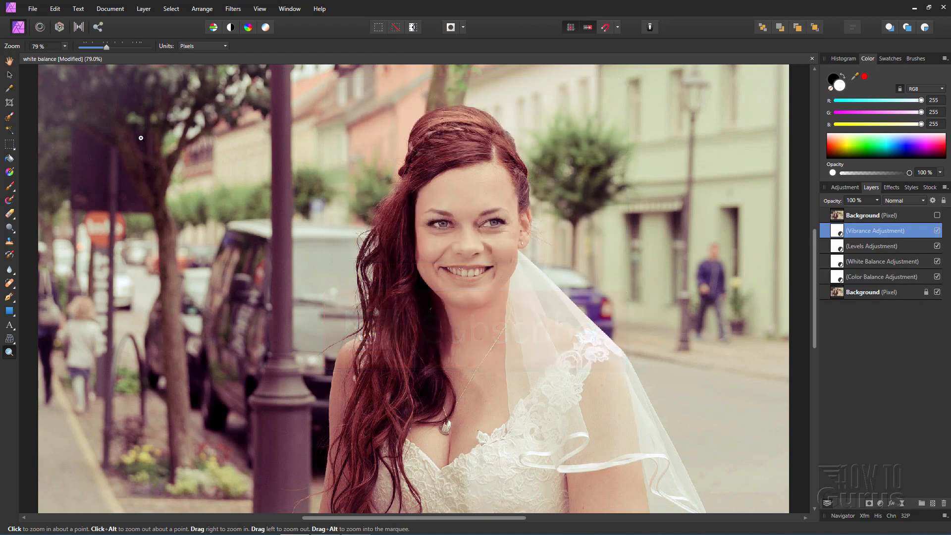
mouse_move(24, 27)
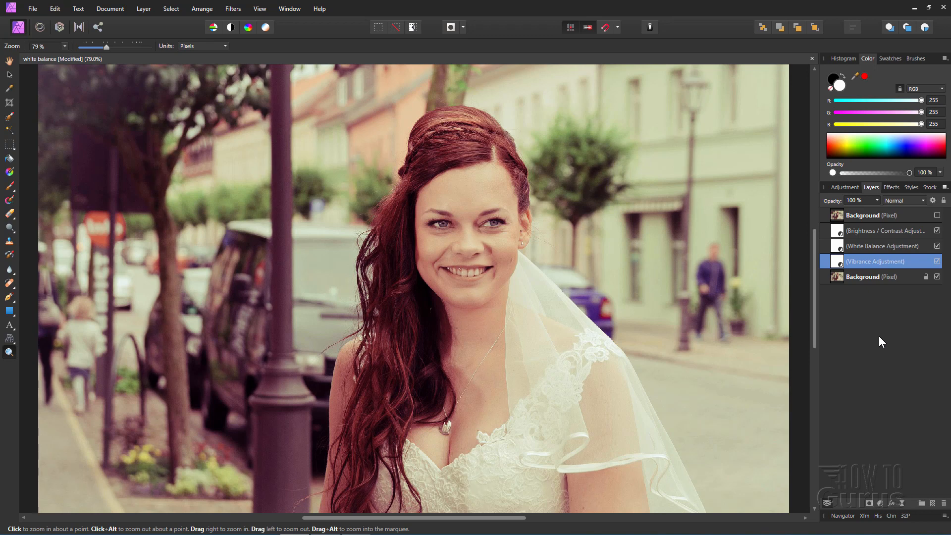
mouse_move(891, 276)
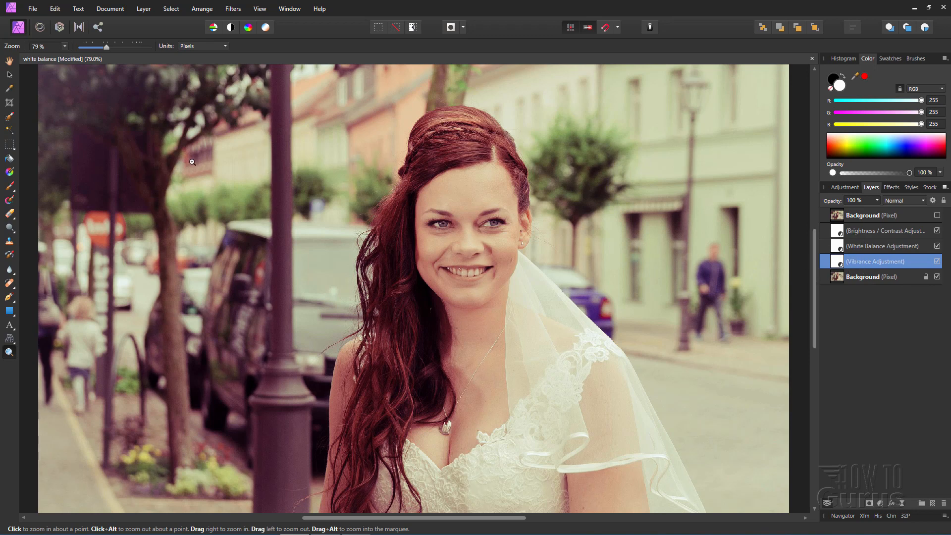
mouse_move(21, 26)
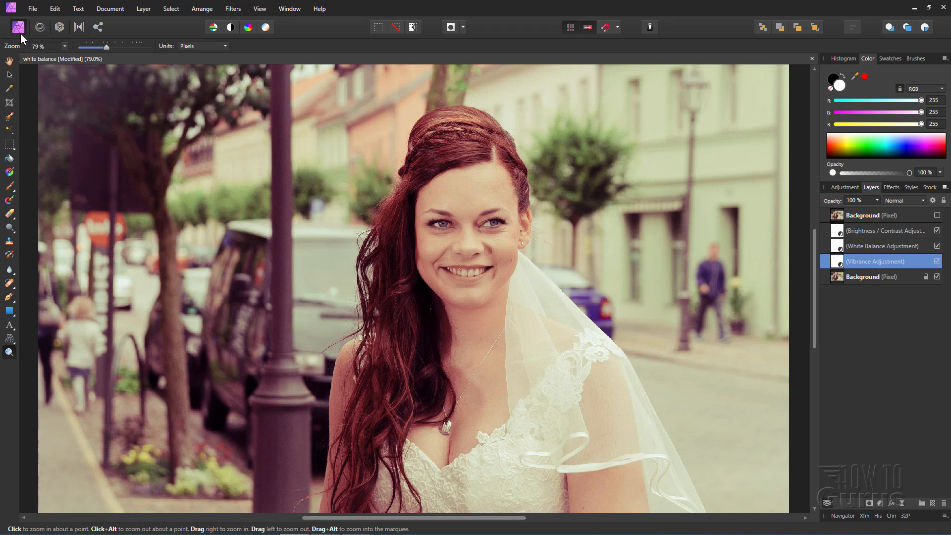
mouse_move(18, 23)
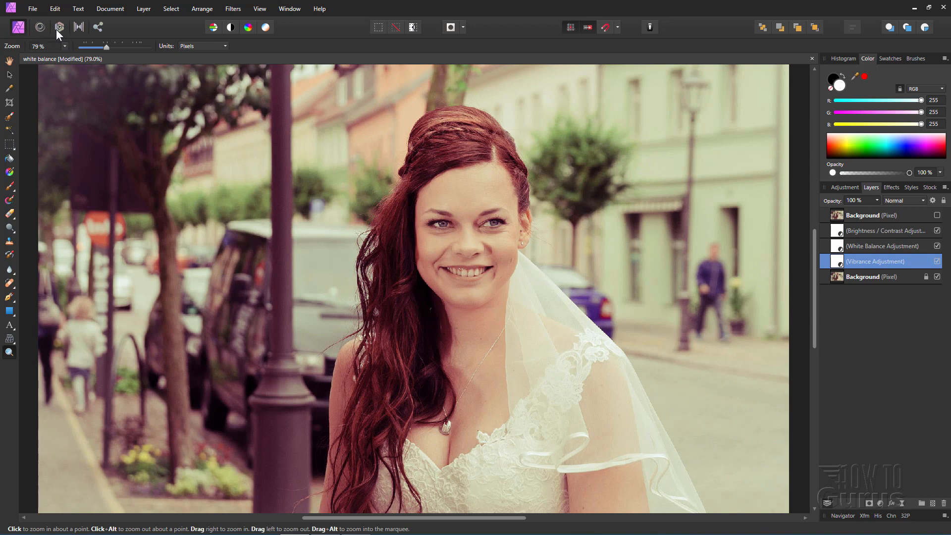
mouse_move(62, 26)
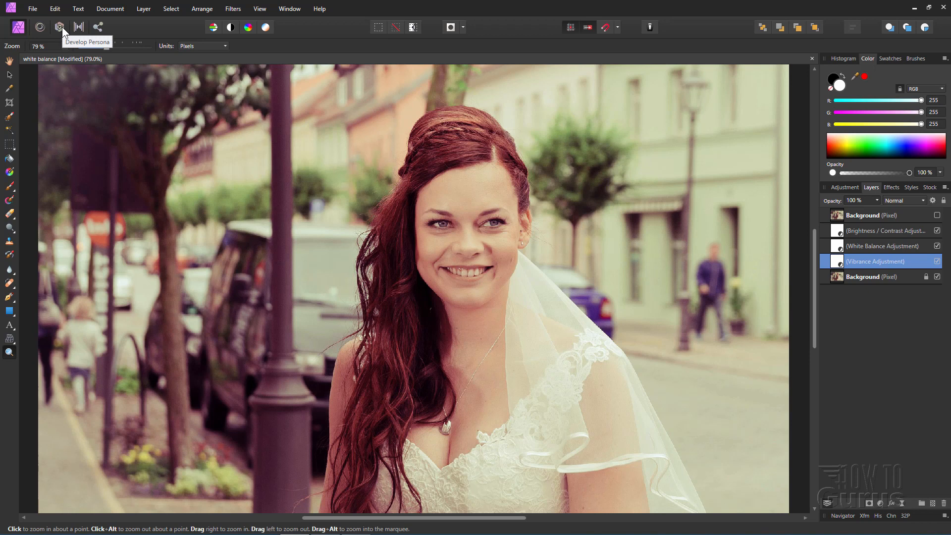
mouse_move(19, 22)
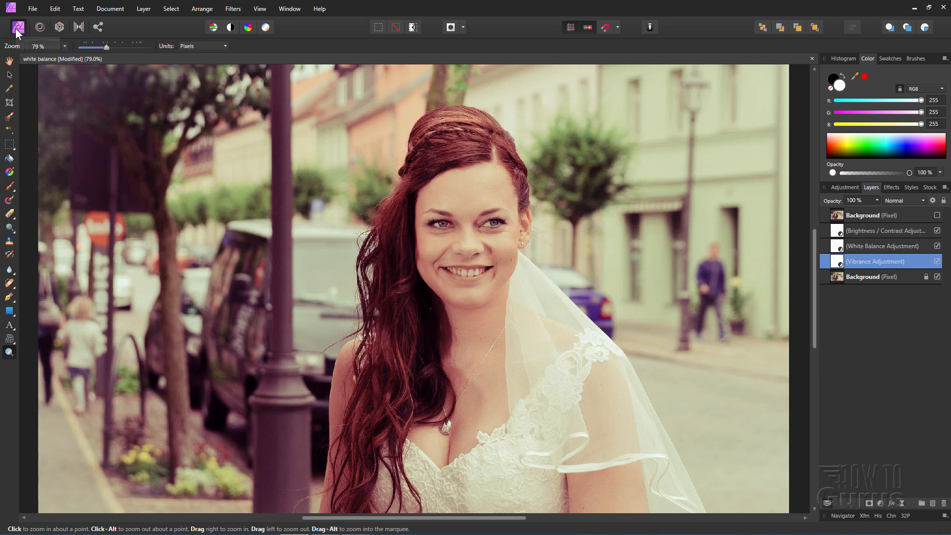
mouse_move(17, 23)
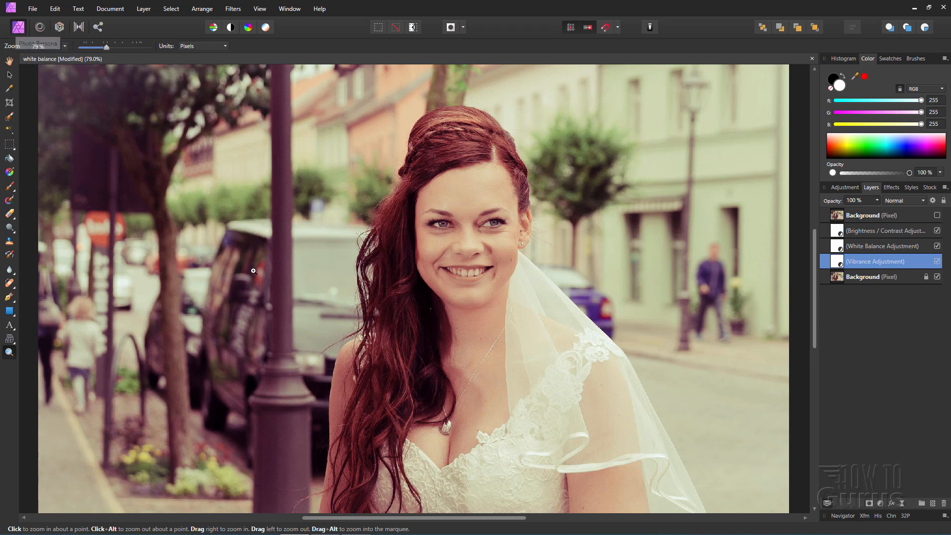
Step: Delete the existing adjustment layers so only the Background pixel layer remains
click(872, 215)
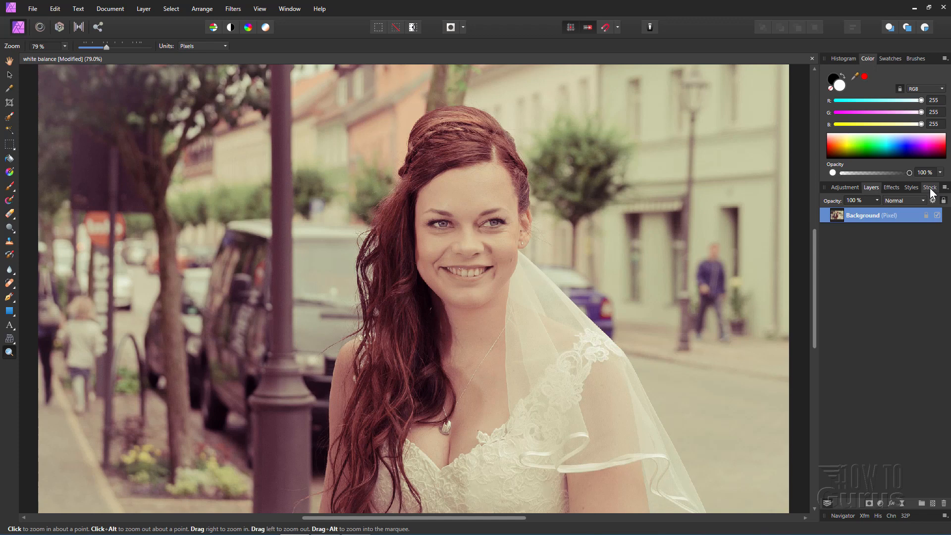
mouse_move(851, 192)
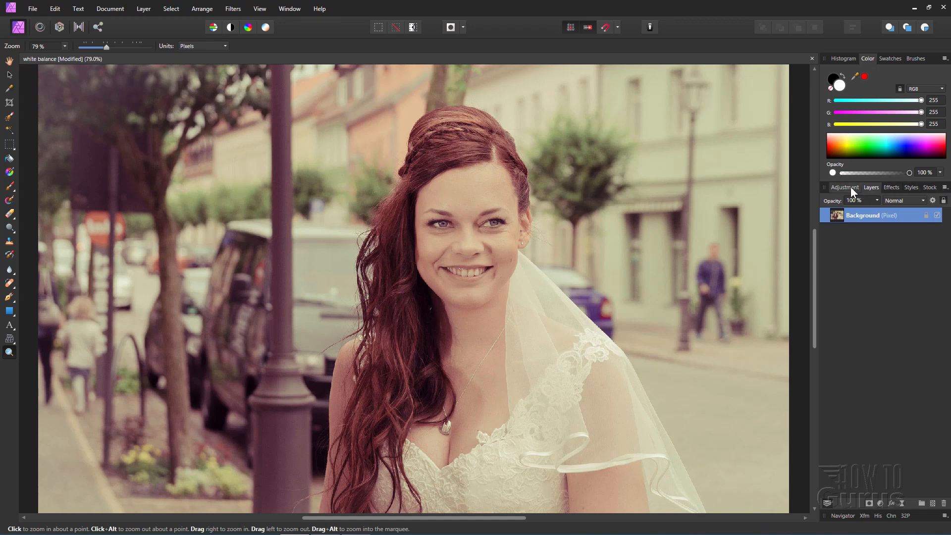
Step: Show the Adjustments list and scroll down to reveal White Balance and Levels
click(844, 188)
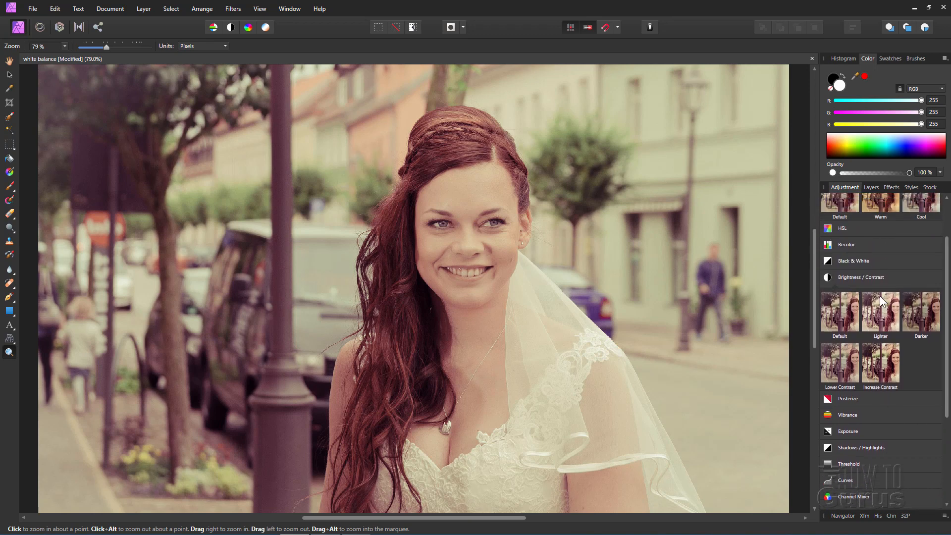
scroll(down, 3)
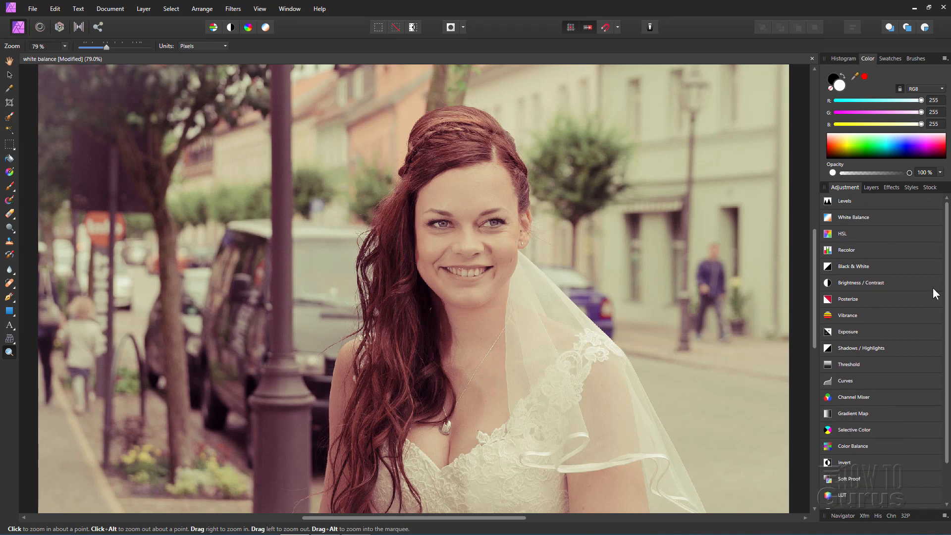
mouse_move(856, 221)
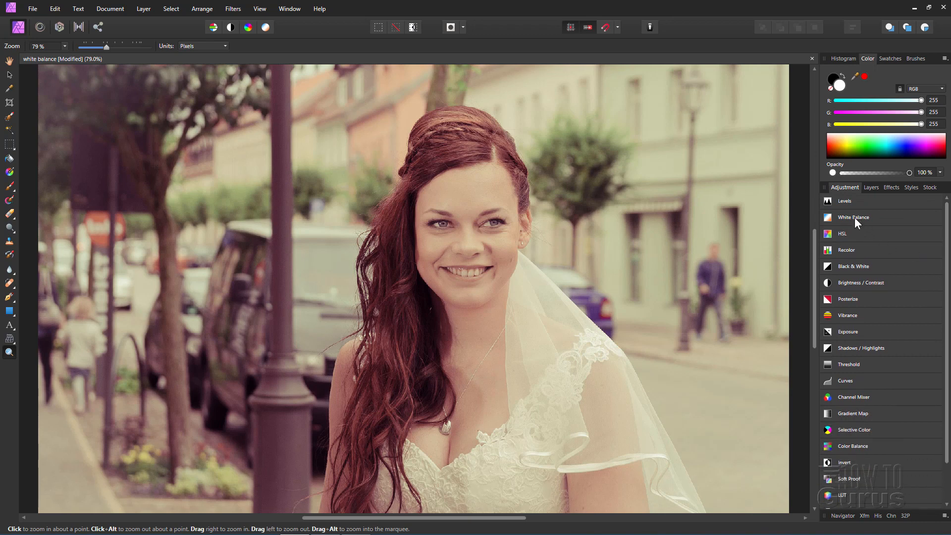
Step: Add a White Balance adjustment layer, its dialog showing 0% white balance and tint
click(853, 217)
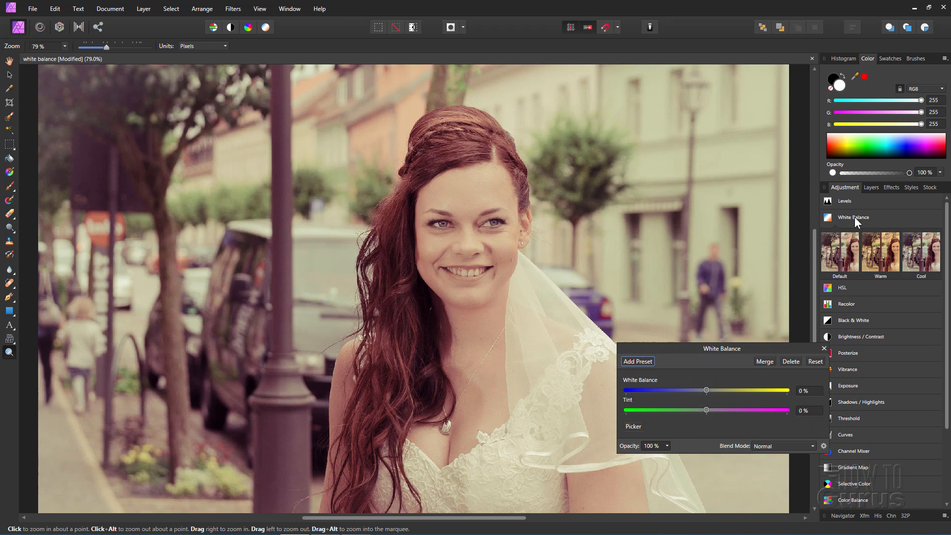
mouse_move(682, 427)
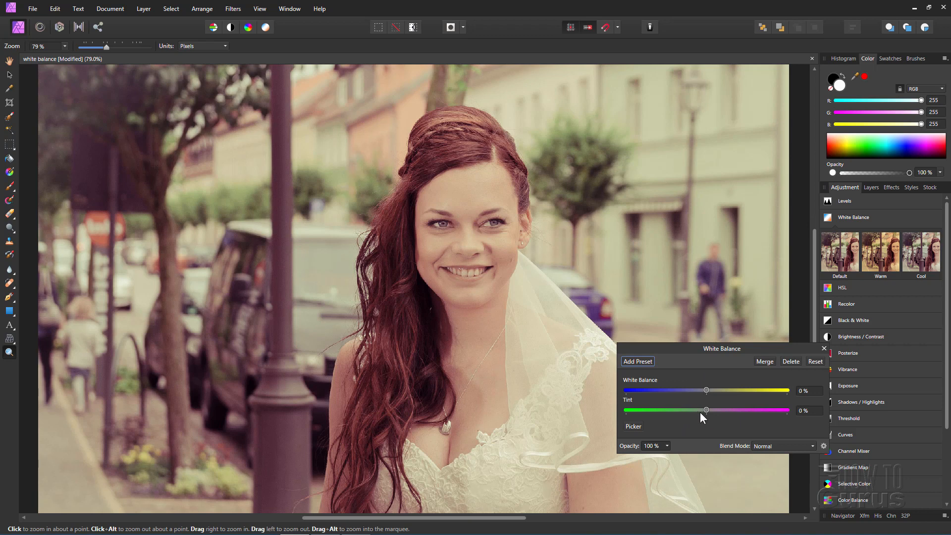
mouse_move(705, 423)
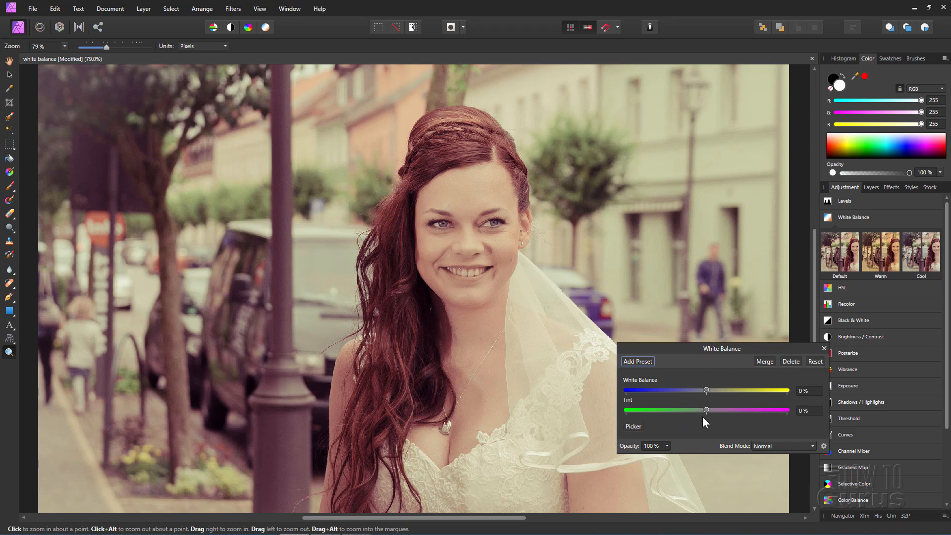
mouse_move(695, 428)
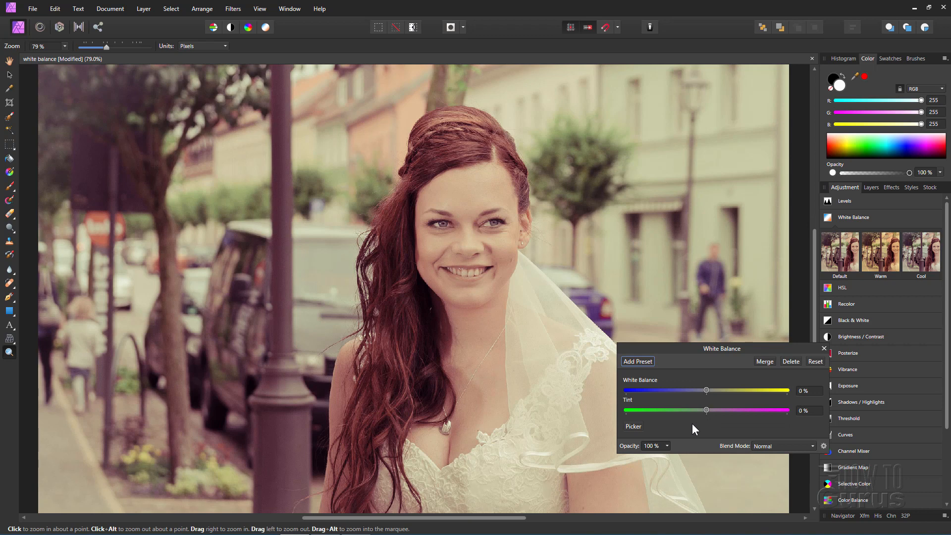
Step: Sample the white veil with the Picker as white point, cooling white balance to -13%
click(633, 426)
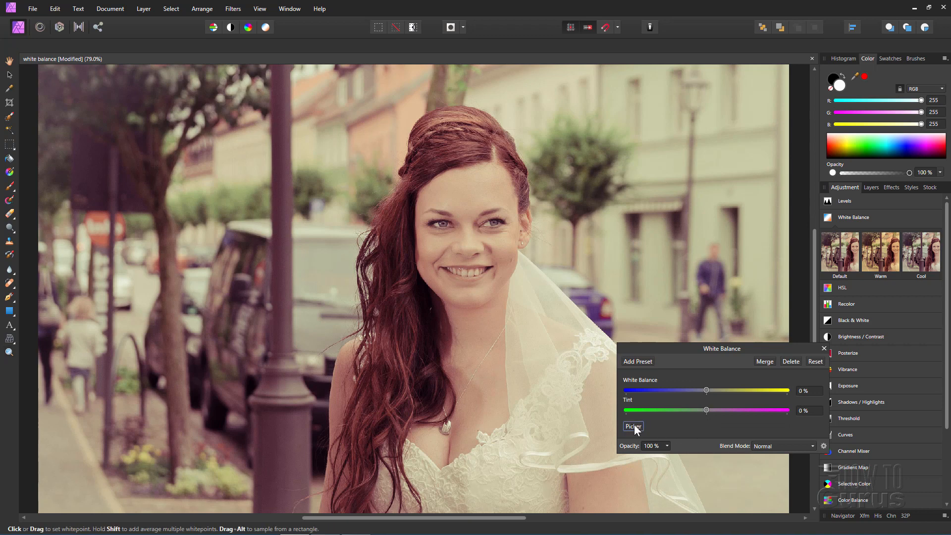
click(633, 427)
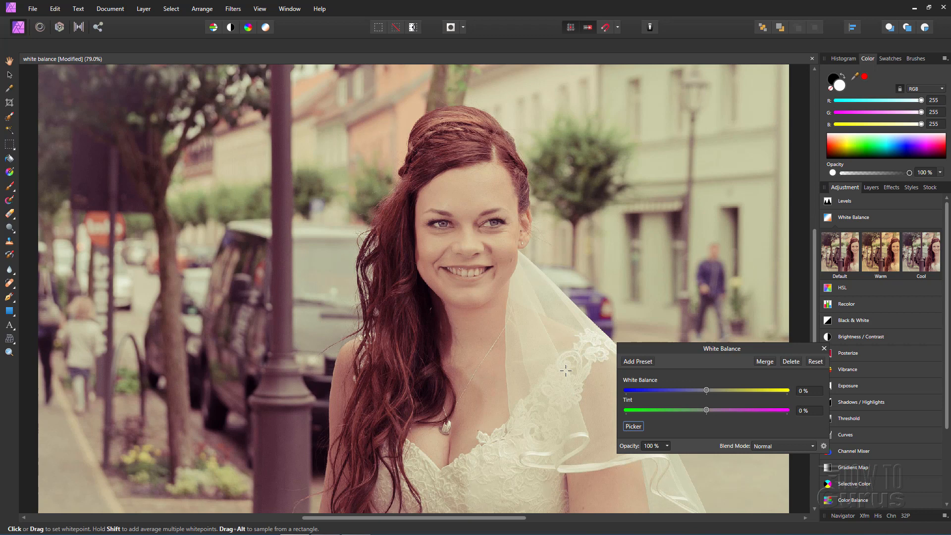
mouse_move(590, 338)
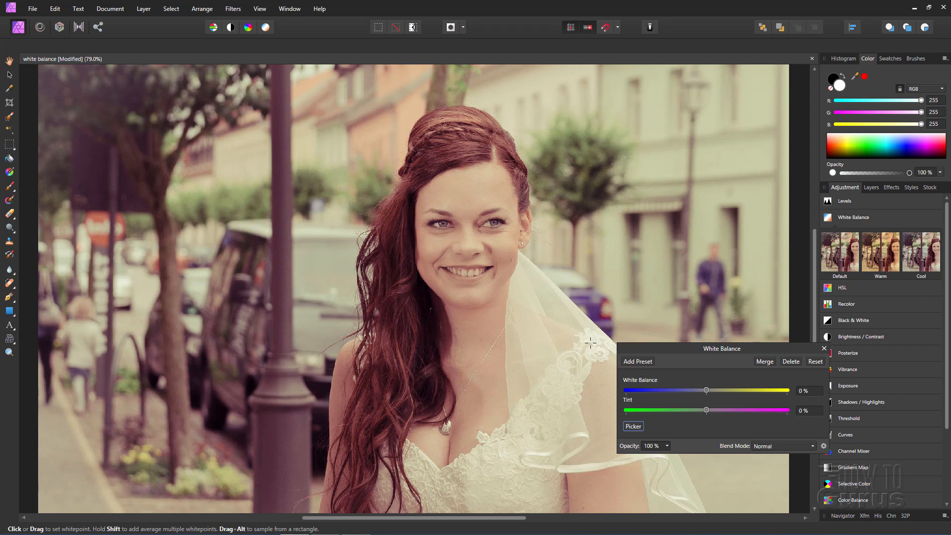
mouse_move(598, 369)
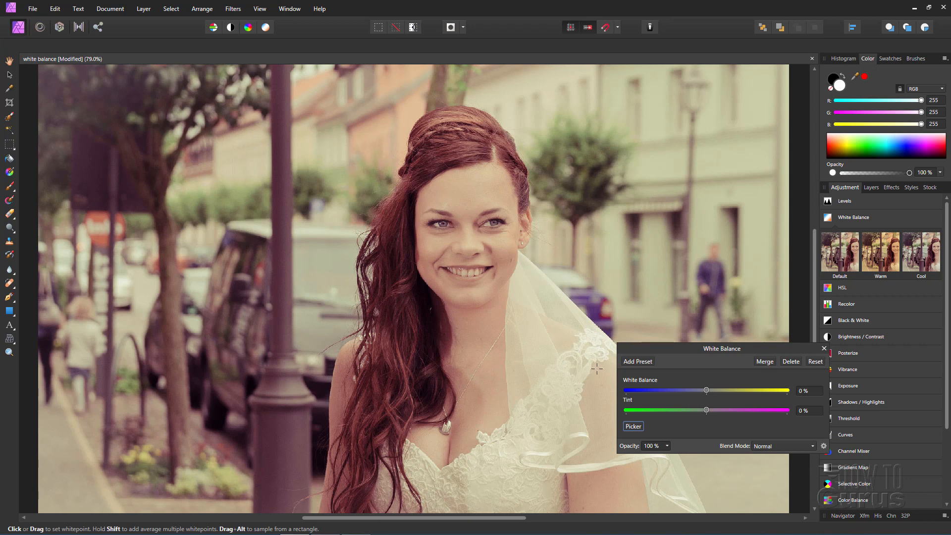
mouse_move(566, 470)
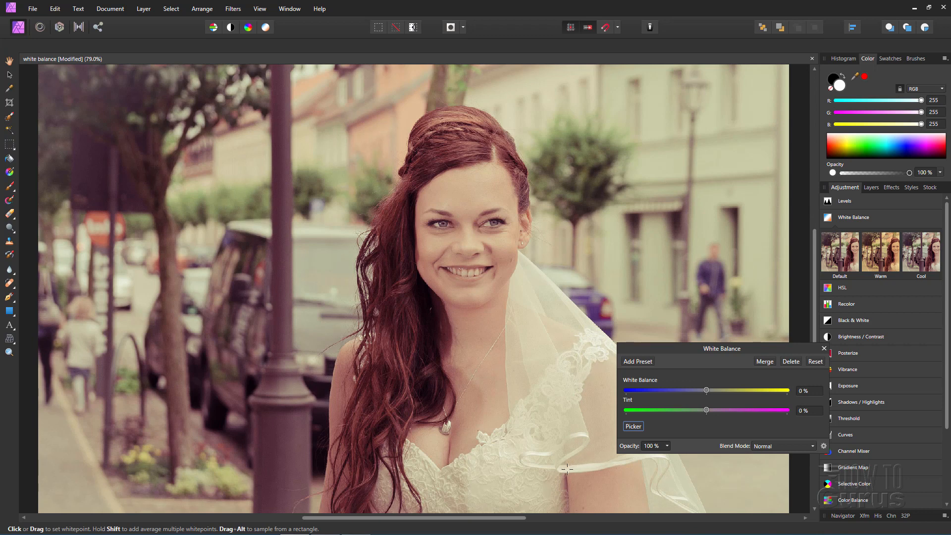
drag(706, 390, 696, 390)
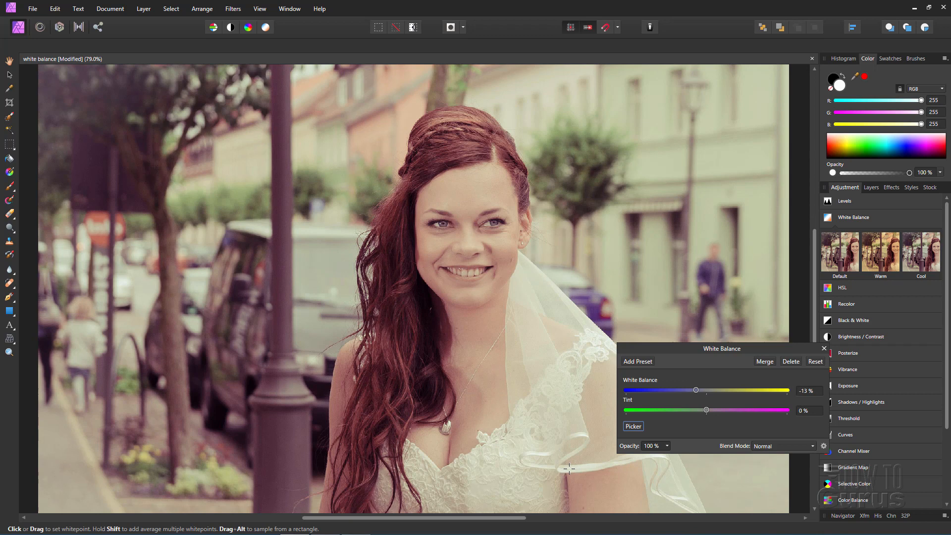
mouse_move(732, 384)
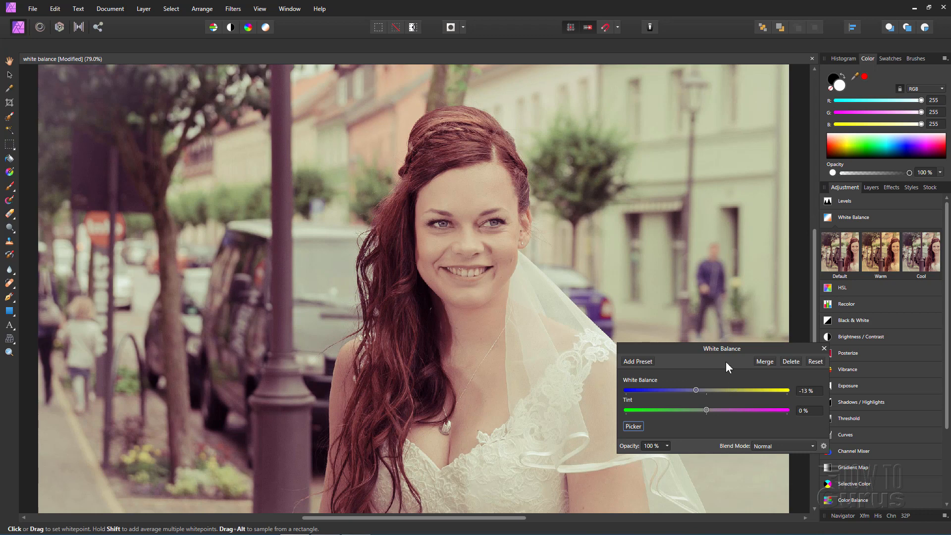
mouse_move(535, 305)
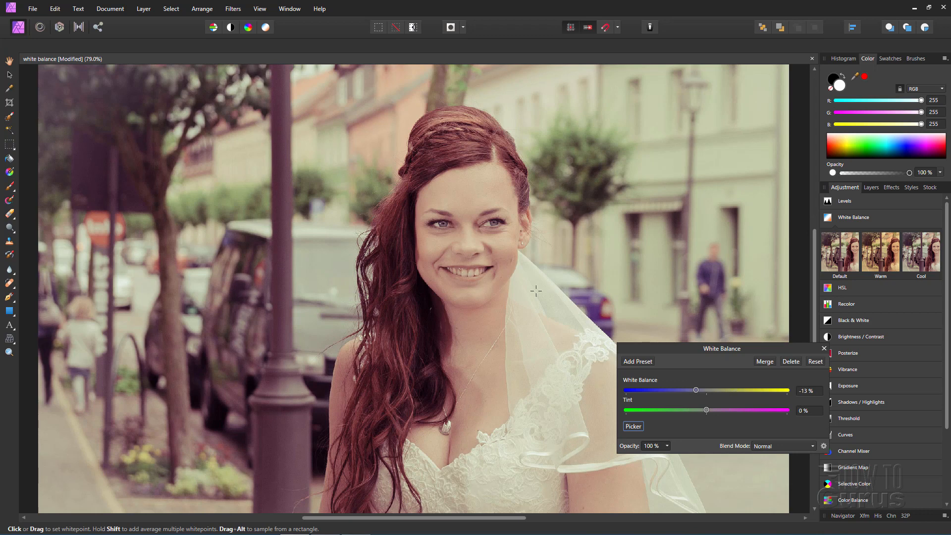
mouse_move(695, 397)
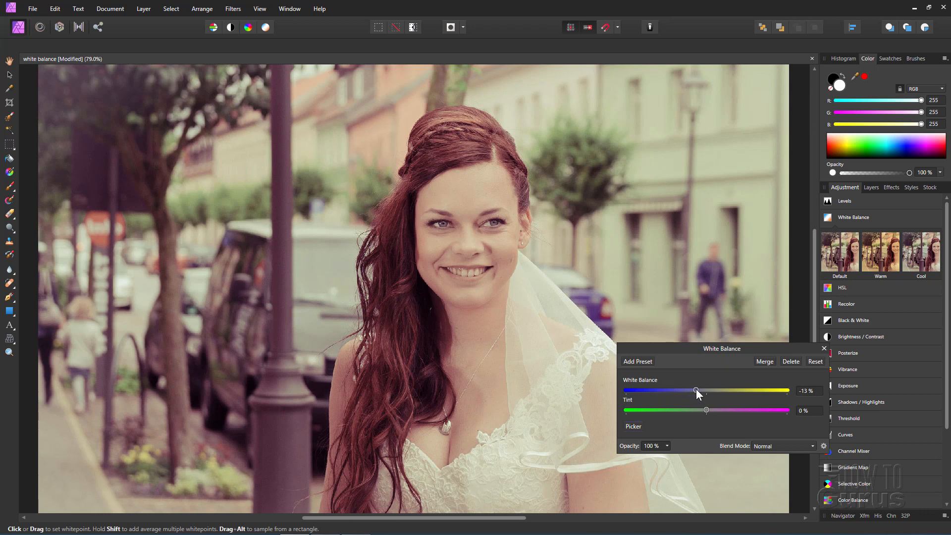
Step: Trial a warmer white balance, then set it back to a cool -19%
drag(696, 390, 690, 390)
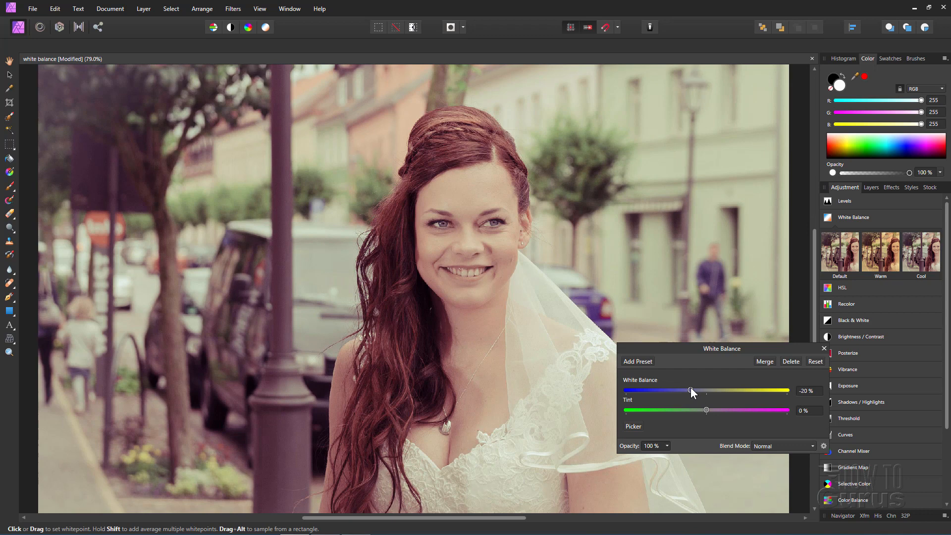
drag(689, 390, 694, 390)
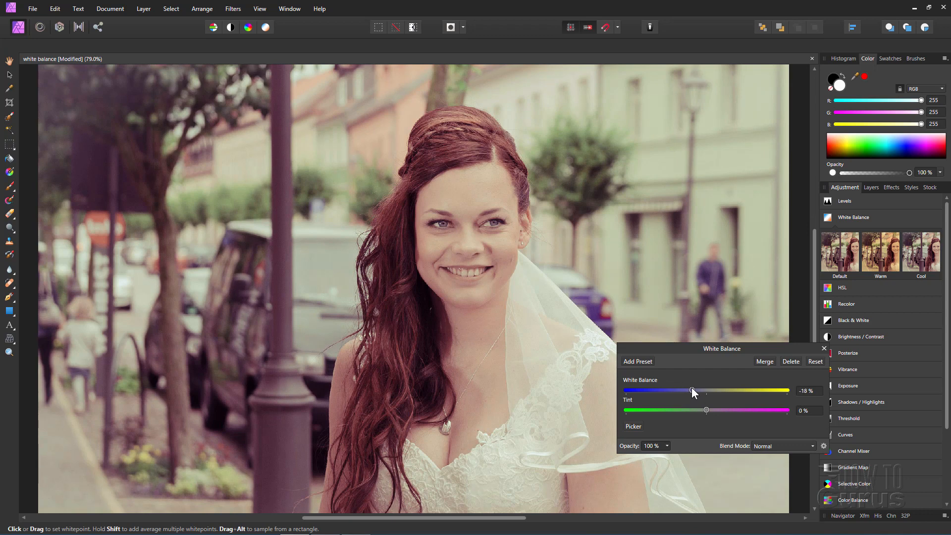
click(807, 391)
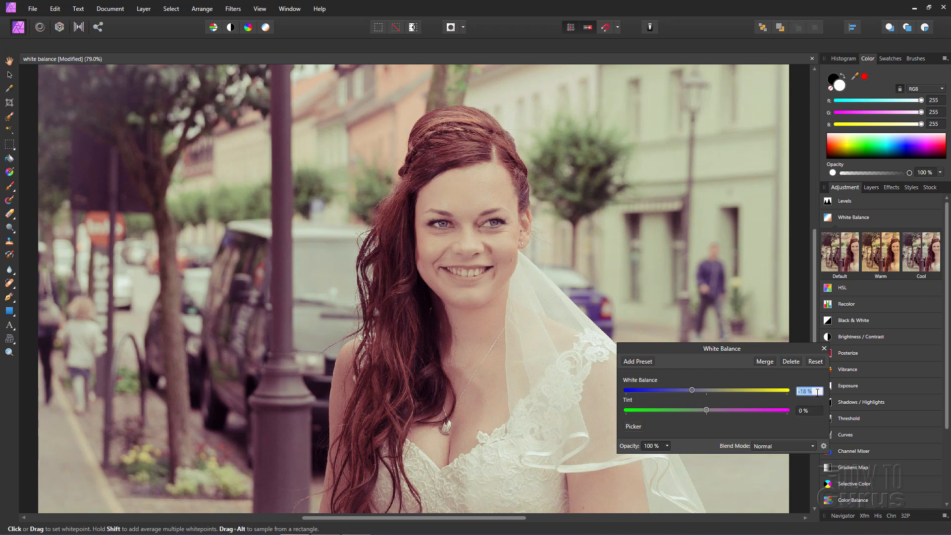
text(19)
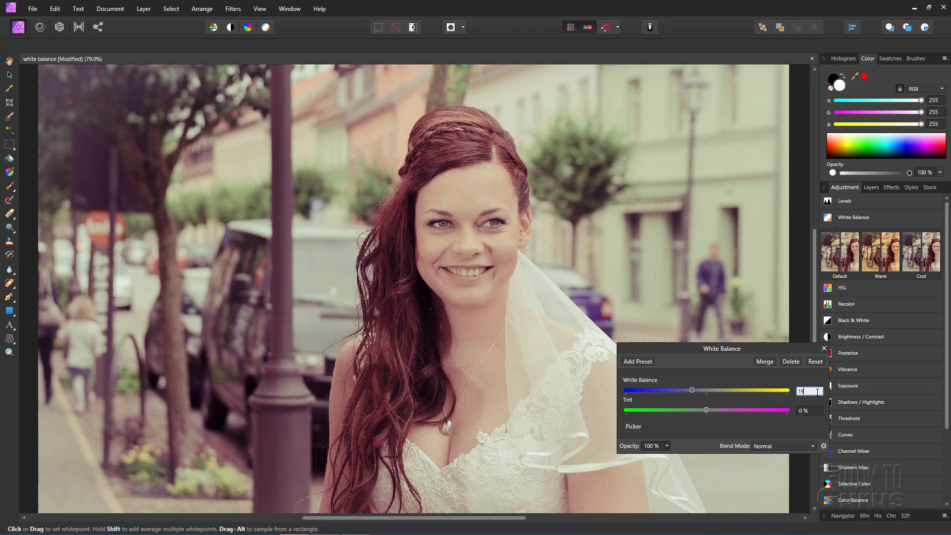
drag(692, 390, 721, 390)
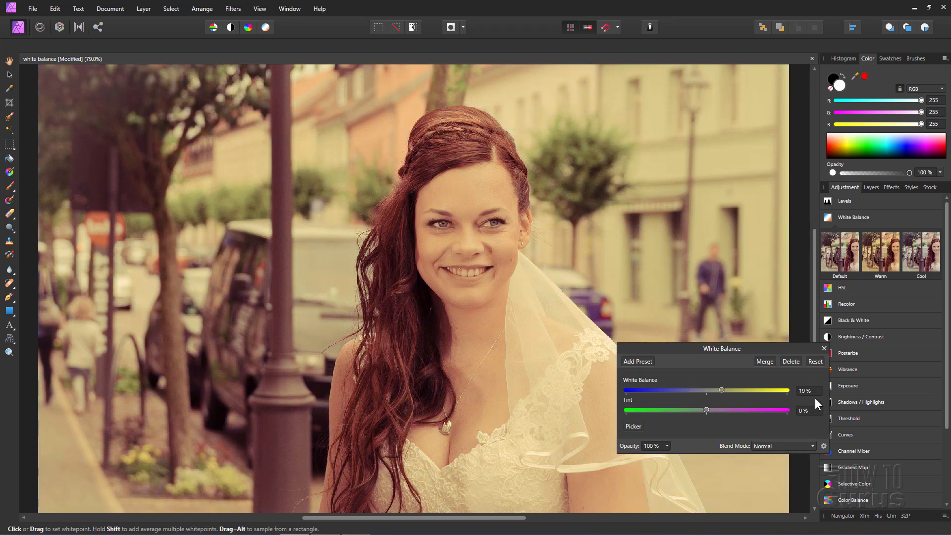
click(808, 391)
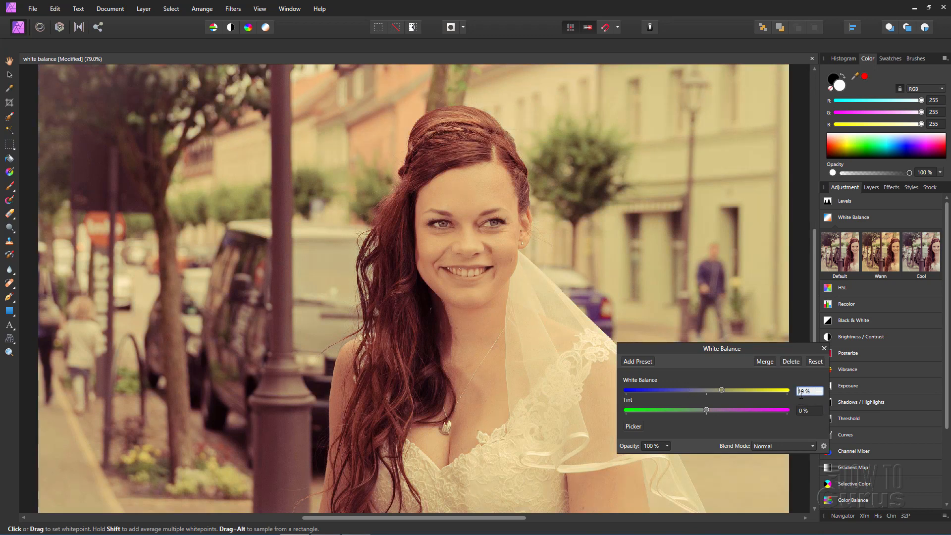
drag(722, 390, 690, 390)
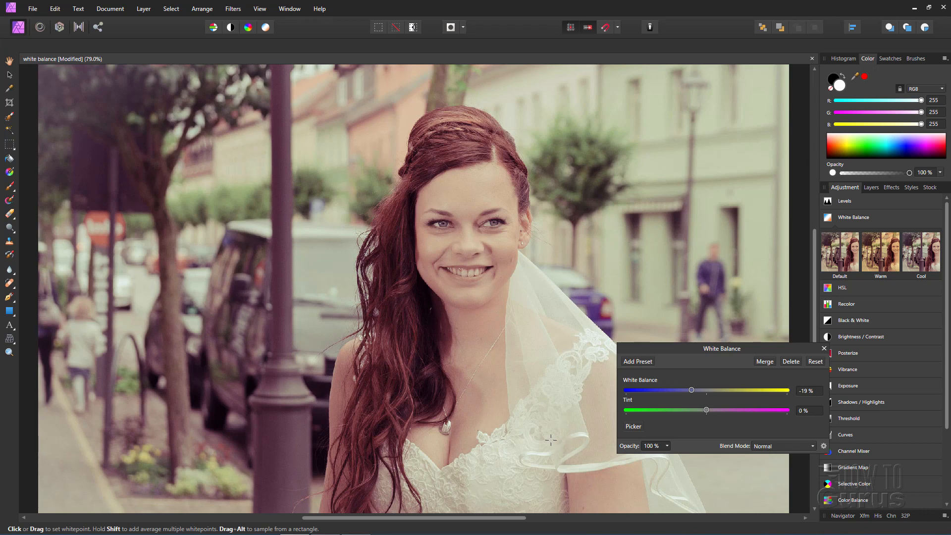
mouse_move(555, 321)
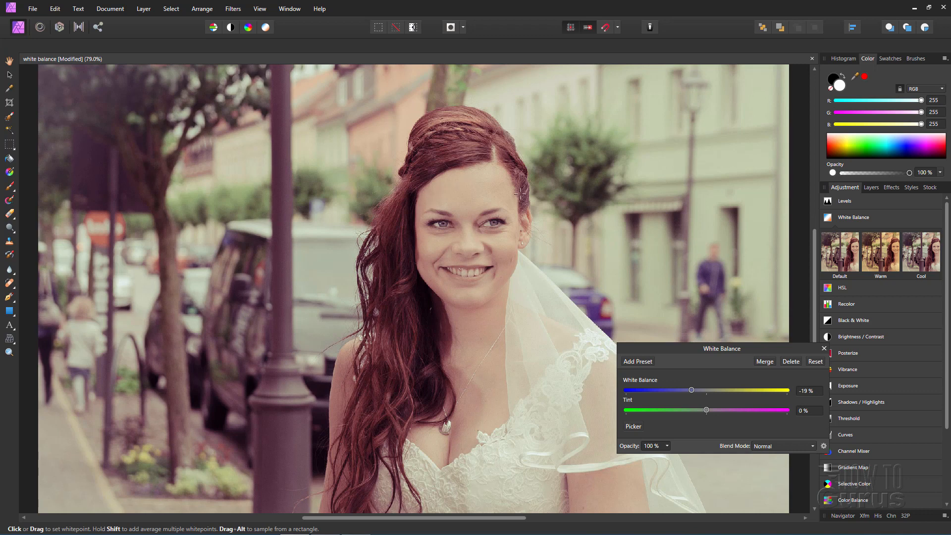
mouse_move(329, 223)
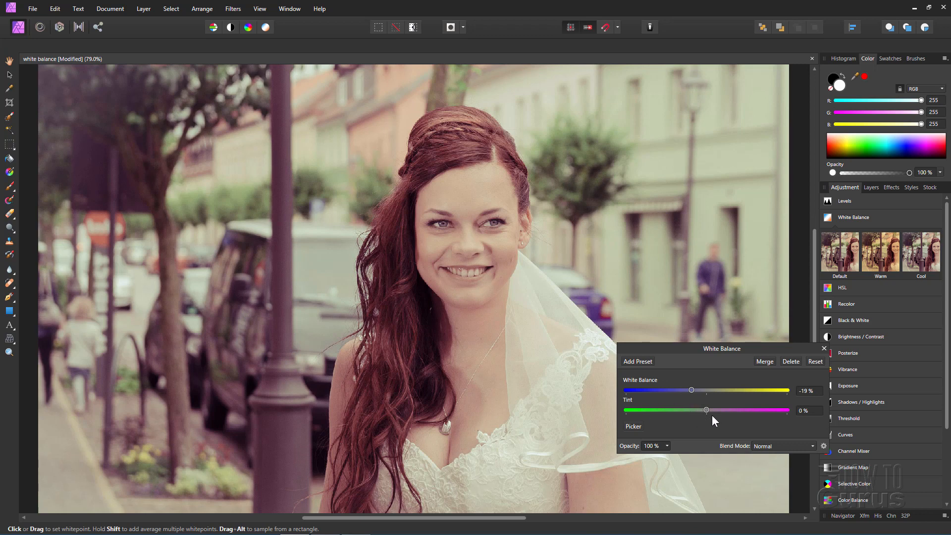
Step: Move the Tint slider toward green and settle it at -6%
drag(706, 411, 702, 411)
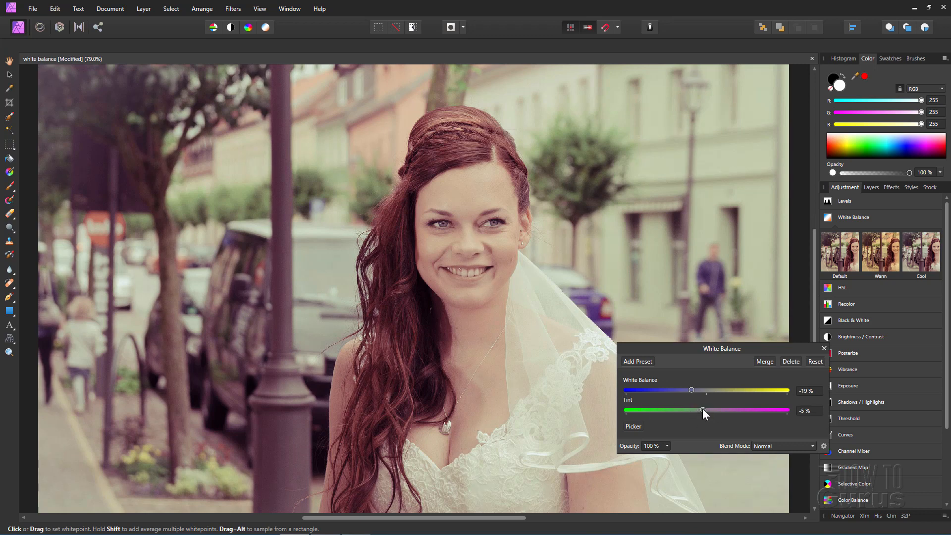
drag(704, 411, 700, 410)
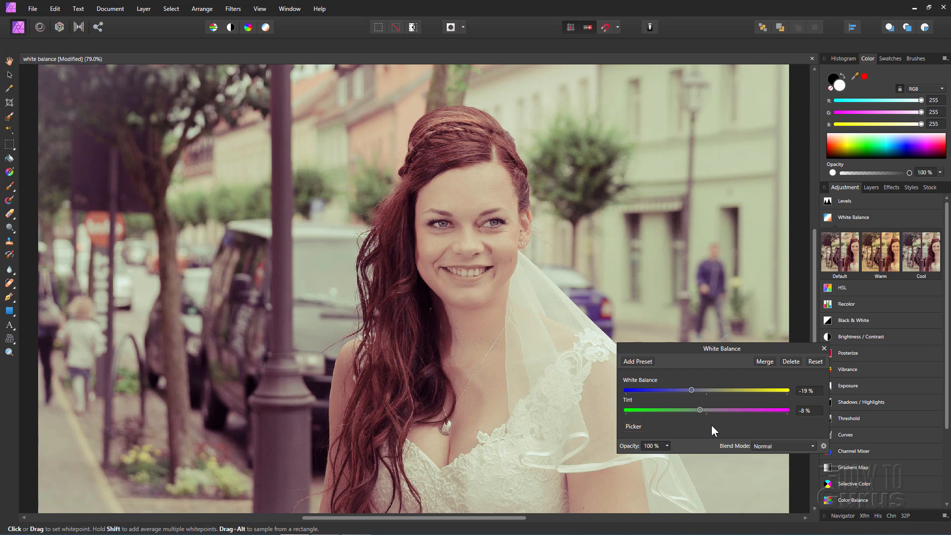
drag(699, 410, 703, 410)
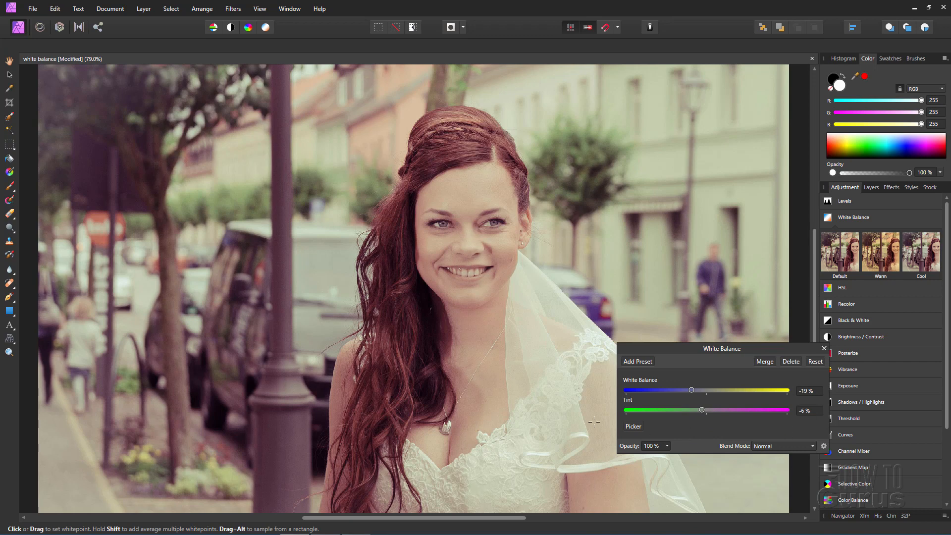
mouse_move(596, 127)
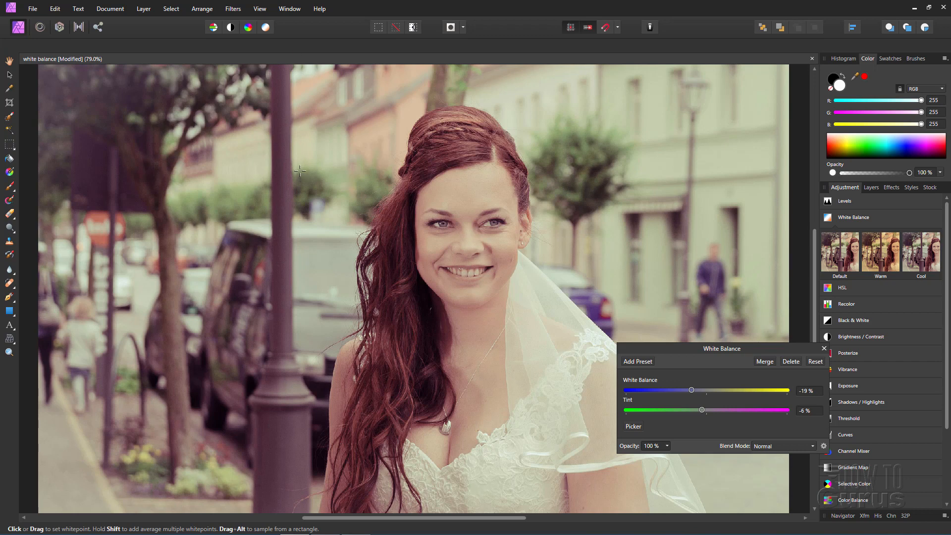
mouse_move(732, 374)
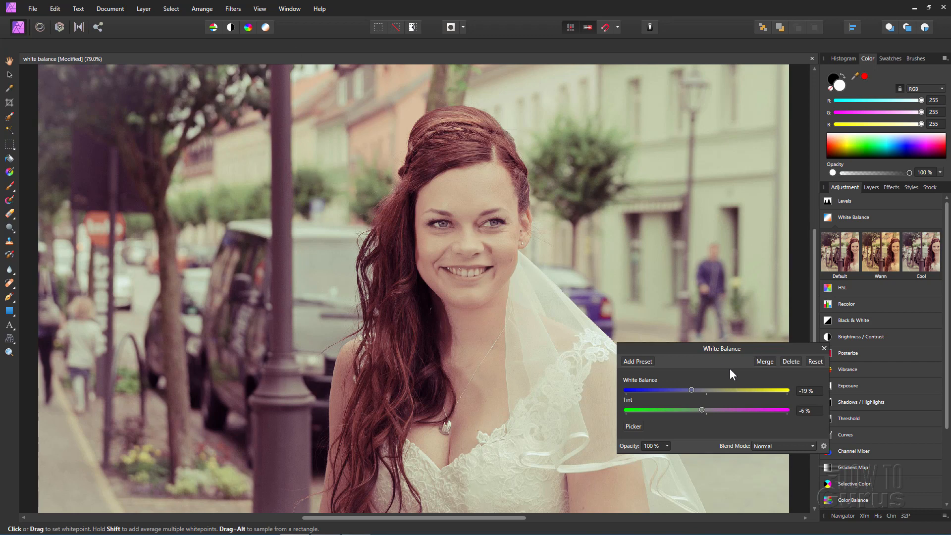
Step: Close the White Balance dialog, reopen White Balance from the Adjustment panel, and close it again
click(824, 348)
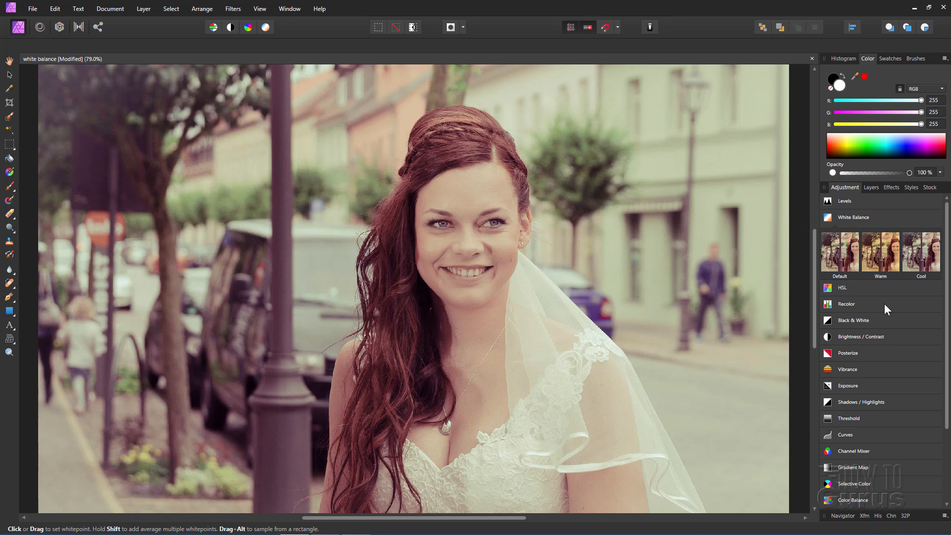
mouse_move(905, 226)
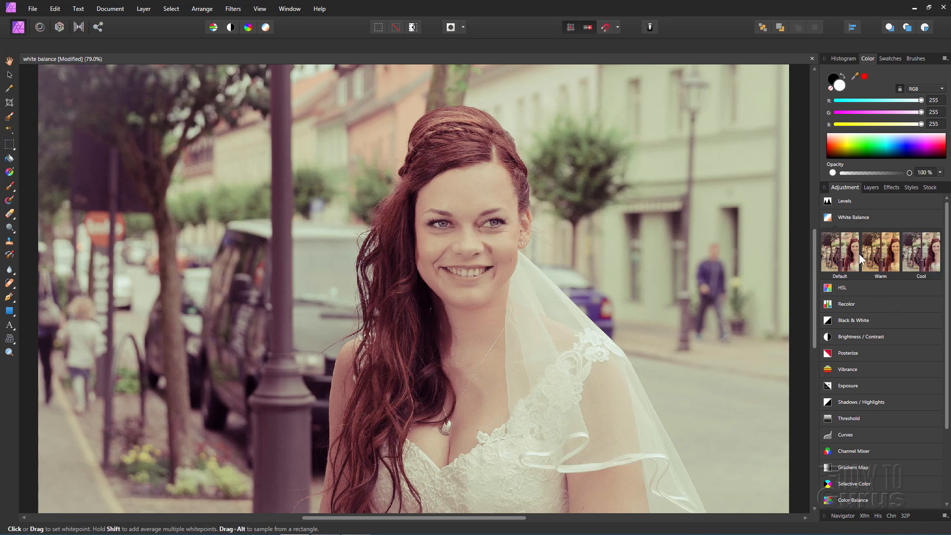
mouse_move(921, 264)
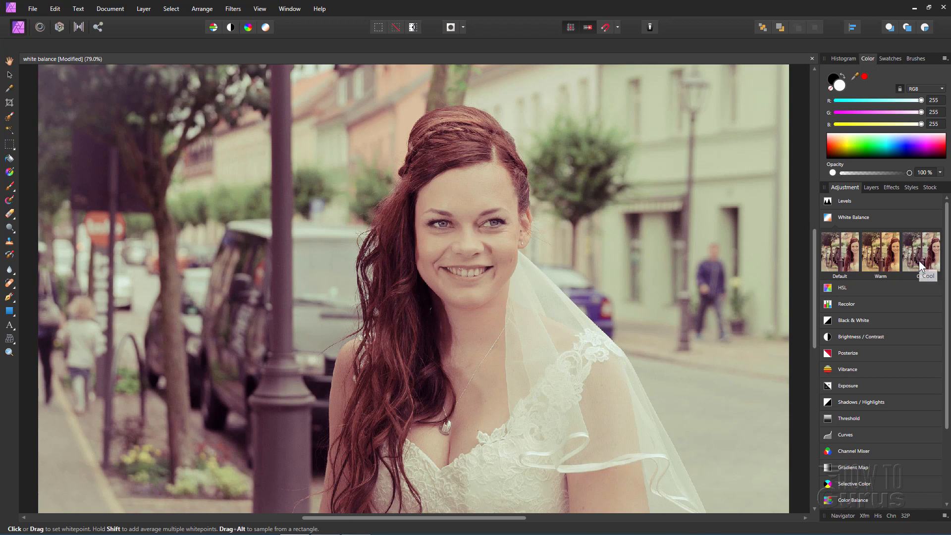
mouse_move(925, 257)
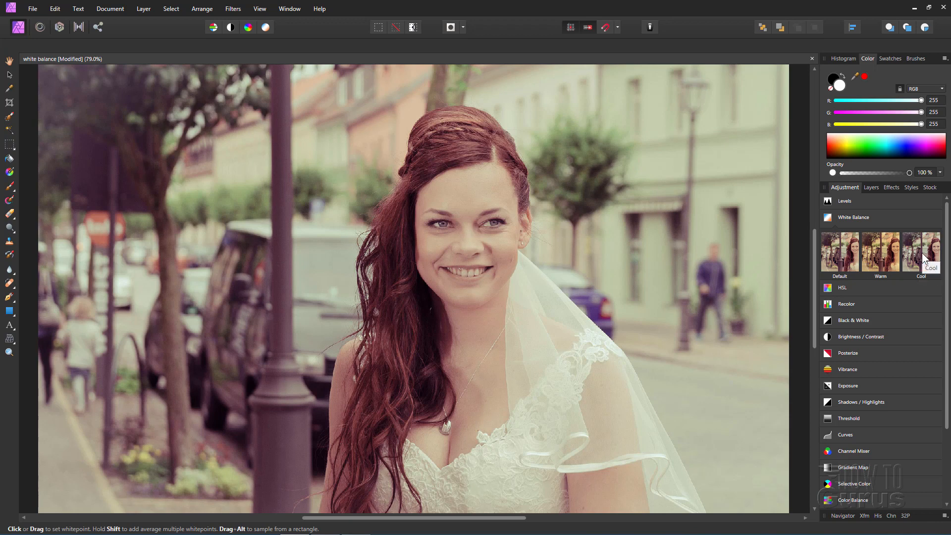
mouse_move(897, 234)
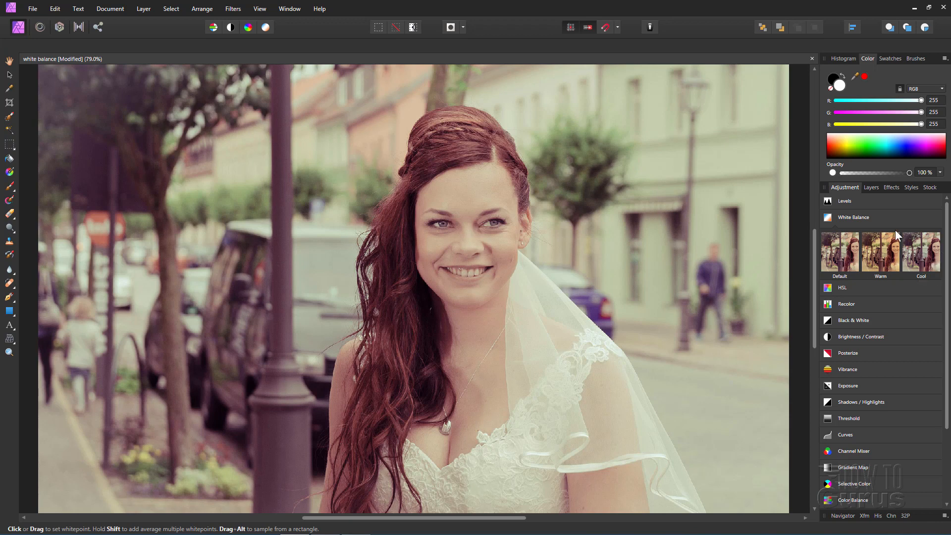
click(853, 217)
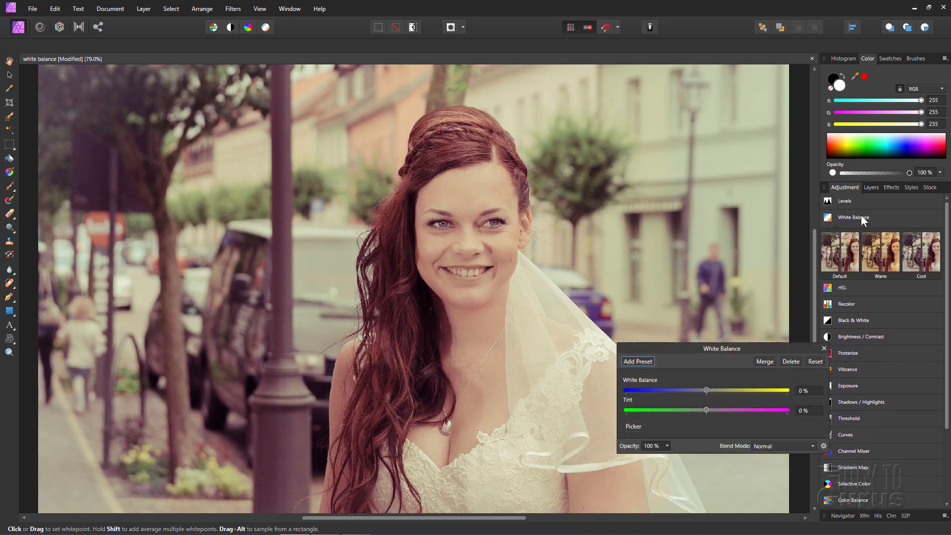
click(825, 349)
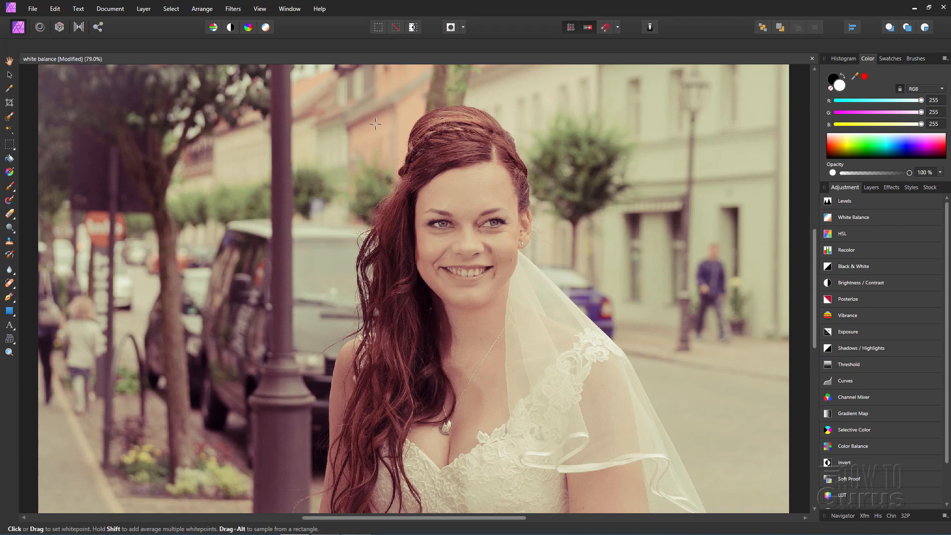
Step: Add a Levels adjustment and adjust the black level, keeping it at 6%
click(844, 200)
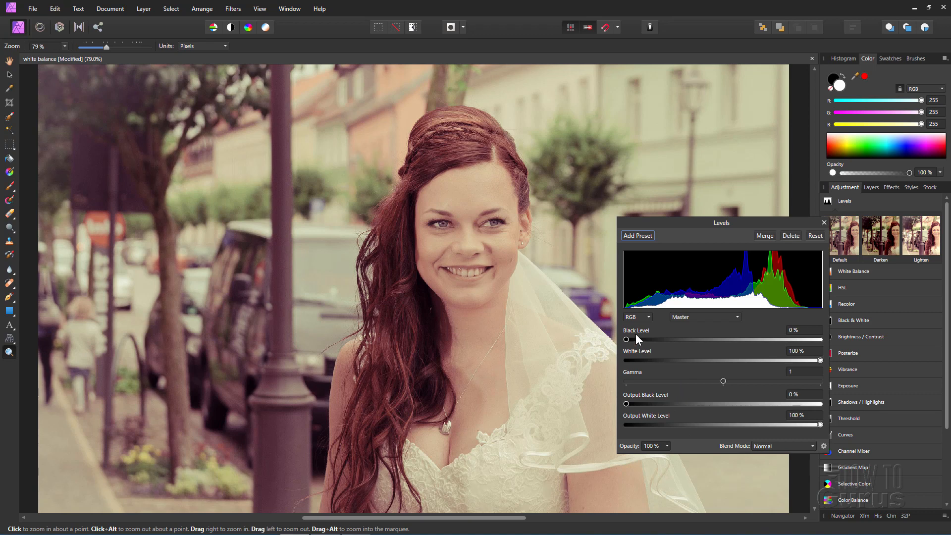
mouse_move(641, 347)
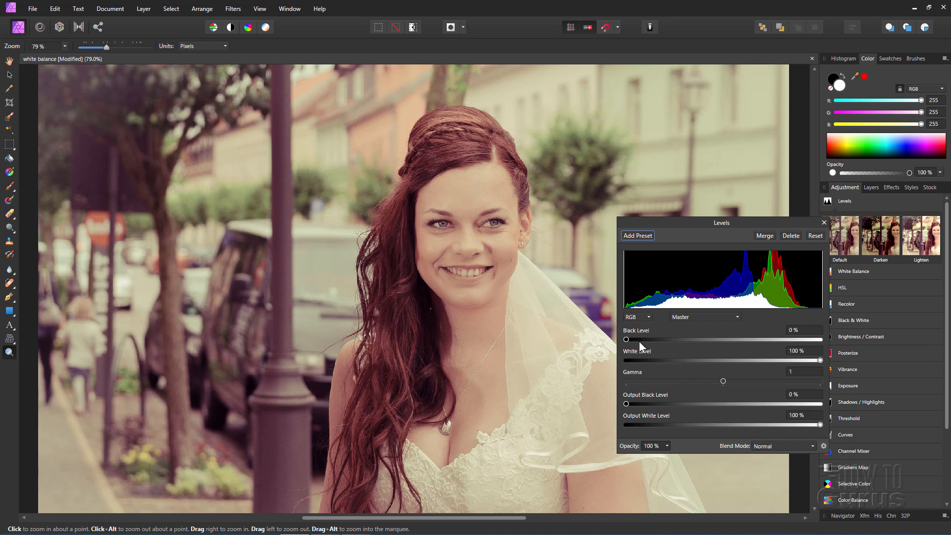
drag(625, 340, 629, 340)
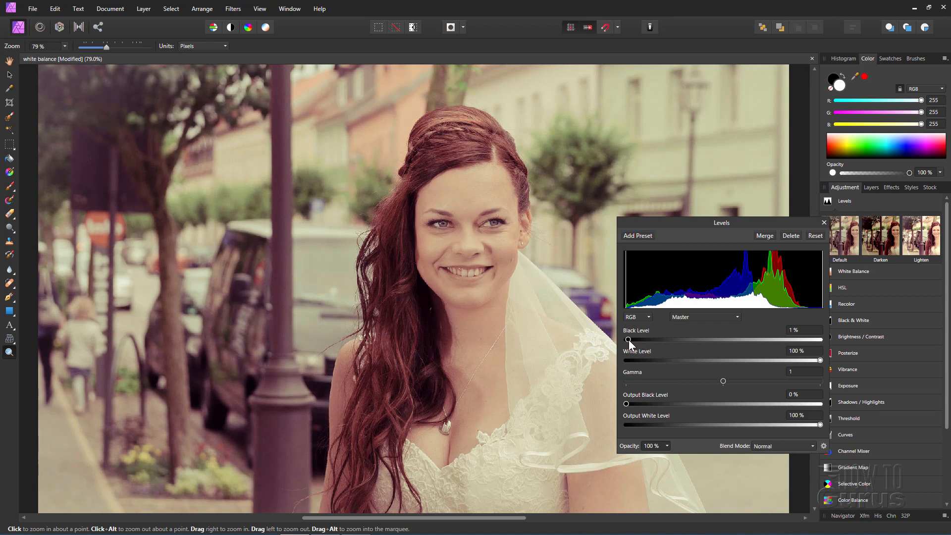
drag(628, 339, 632, 340)
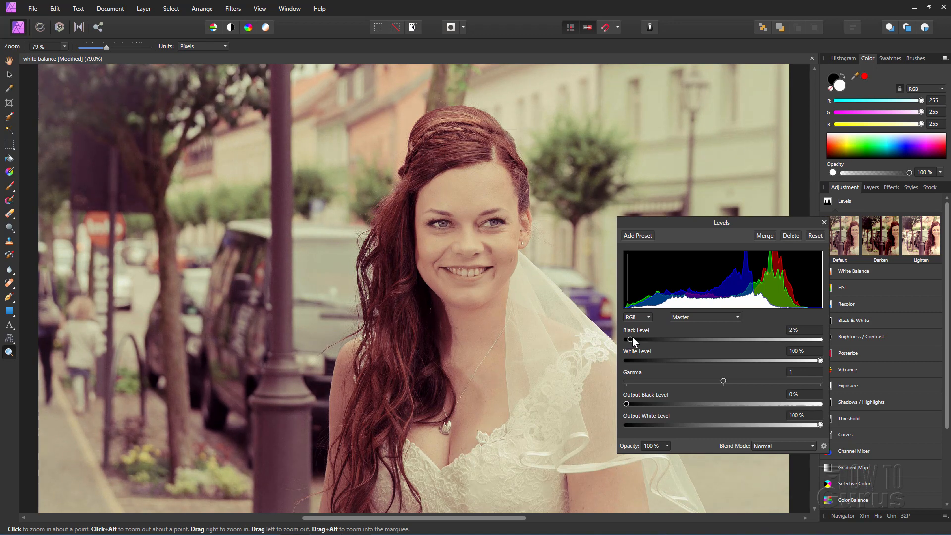
drag(631, 340, 627, 340)
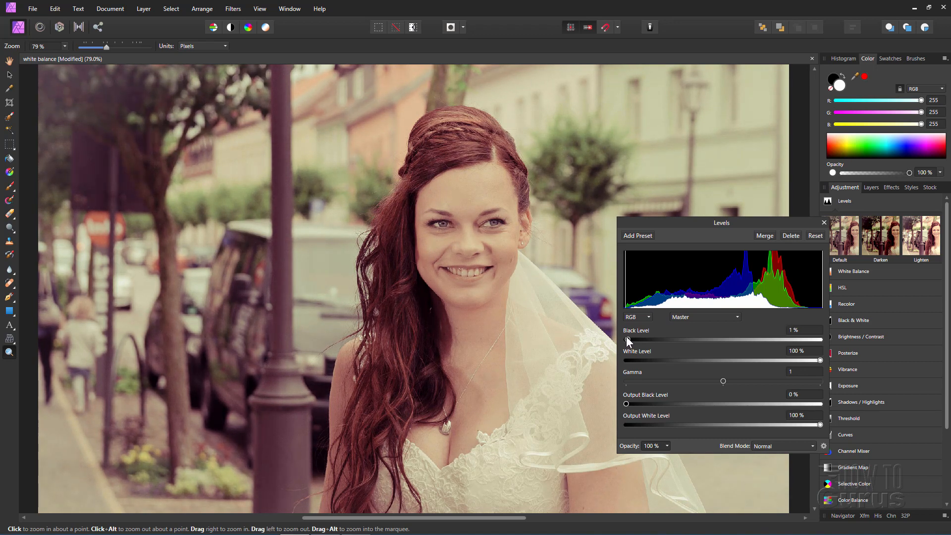
drag(627, 340, 637, 340)
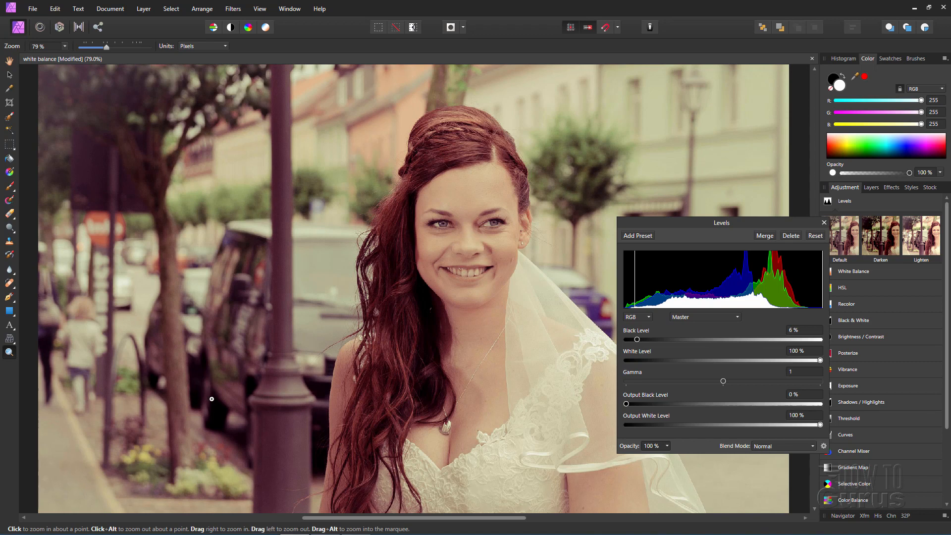
mouse_move(711, 320)
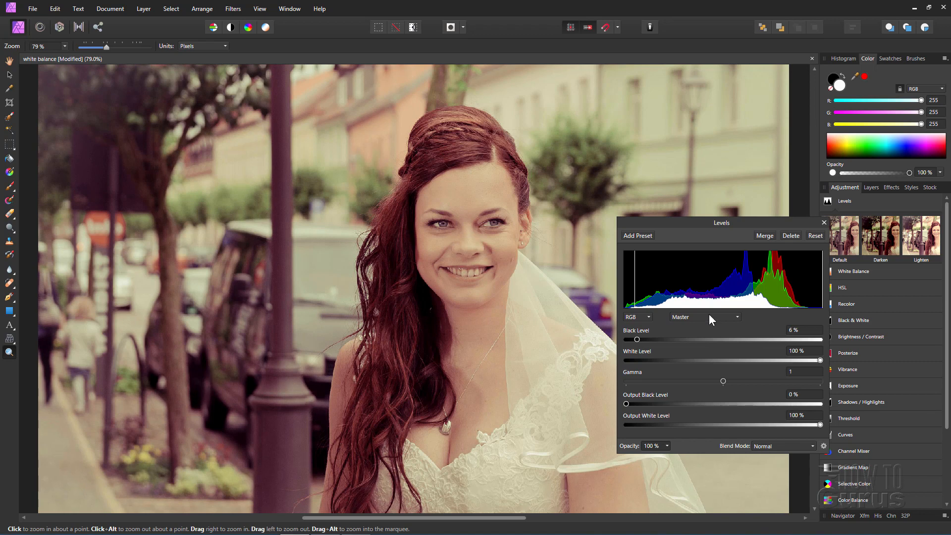
mouse_move(830, 362)
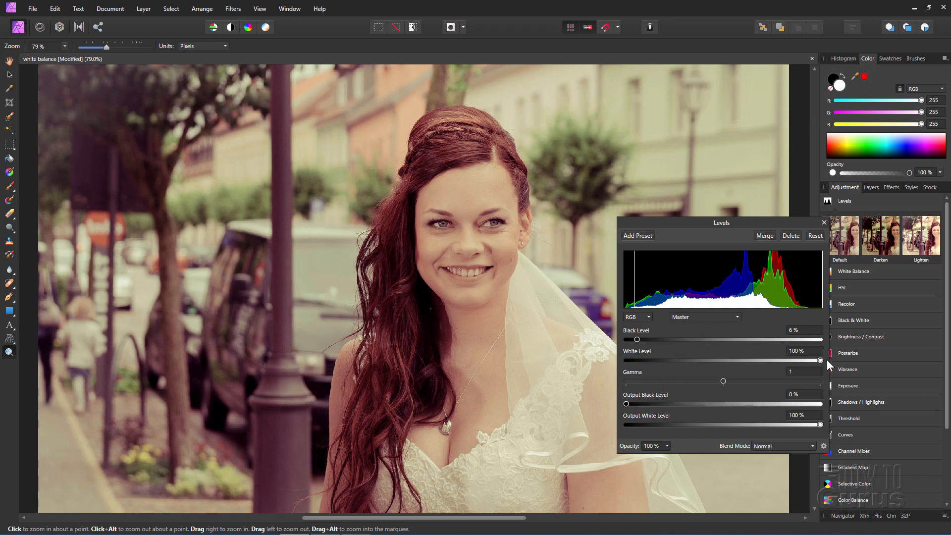
Step: Lower the Levels white level from 100% to 93%
drag(820, 360, 815, 360)
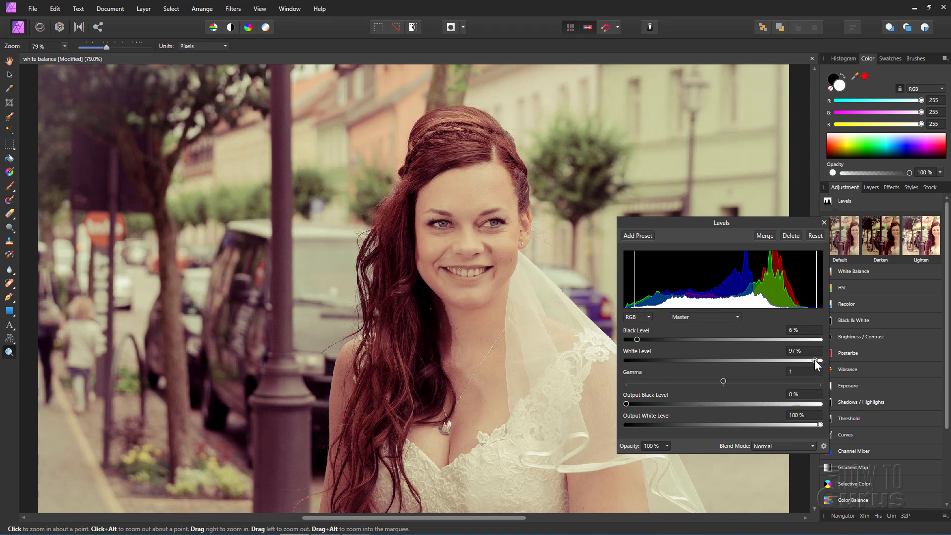
drag(817, 360, 813, 360)
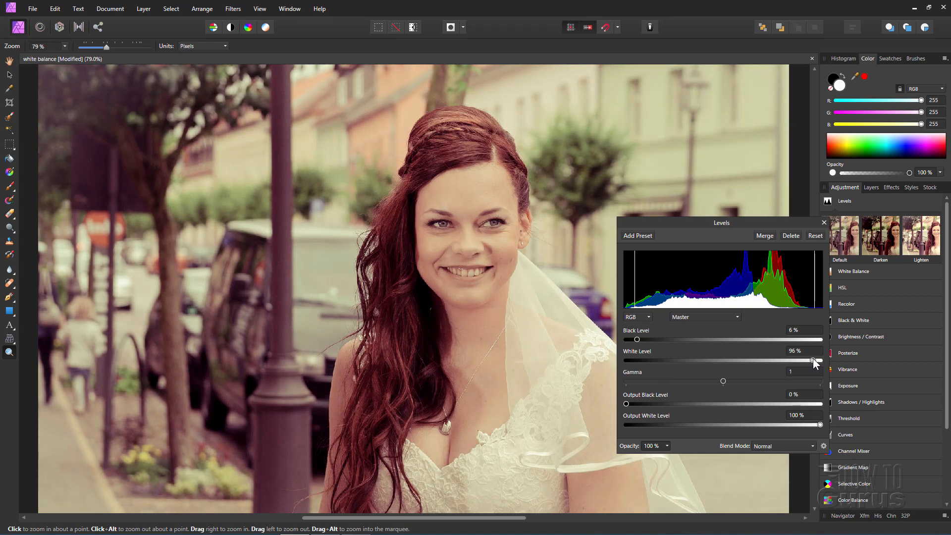
drag(819, 360, 816, 361)
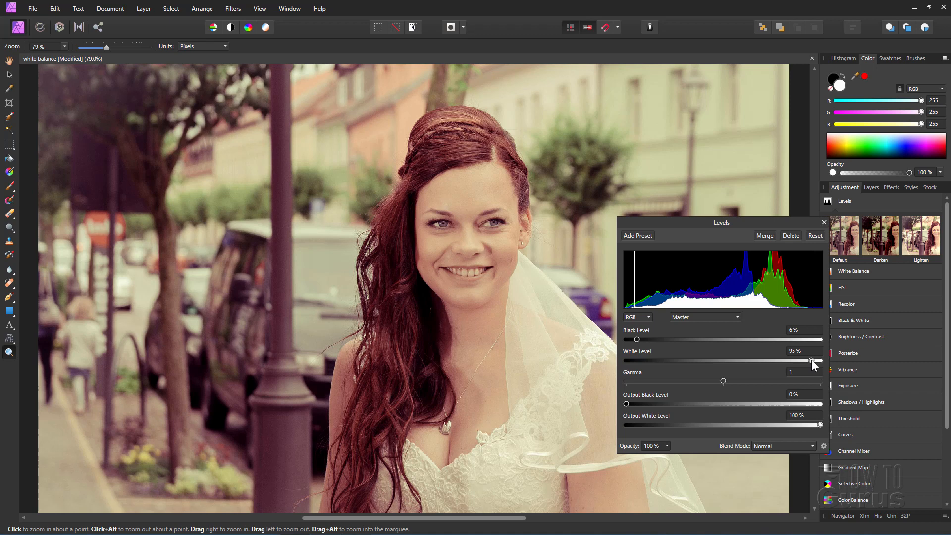
drag(813, 362, 816, 361)
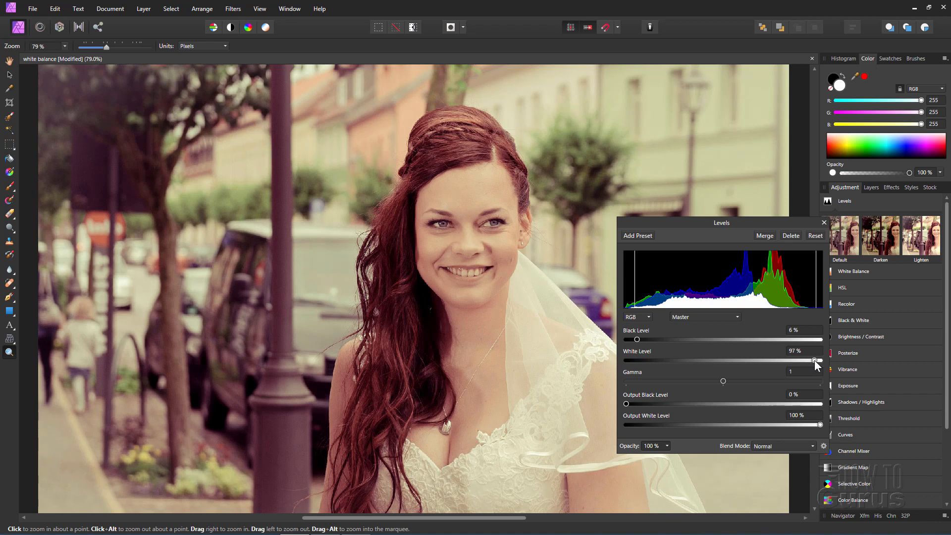
drag(814, 360, 811, 360)
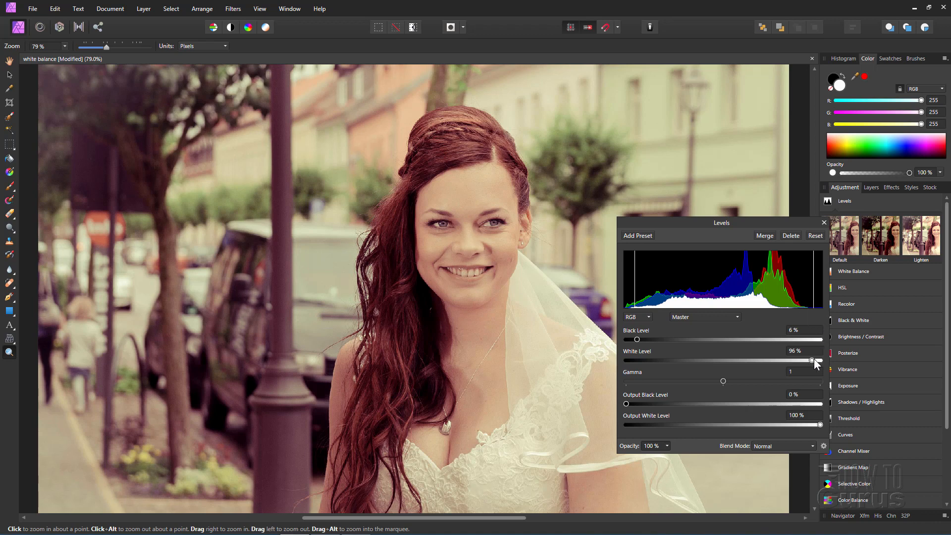
drag(813, 361, 807, 360)
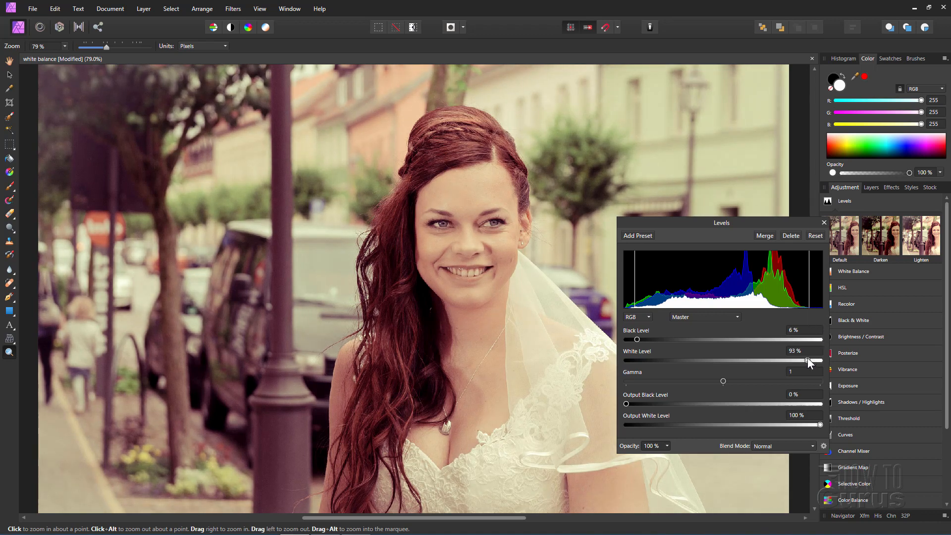
drag(822, 360, 816, 360)
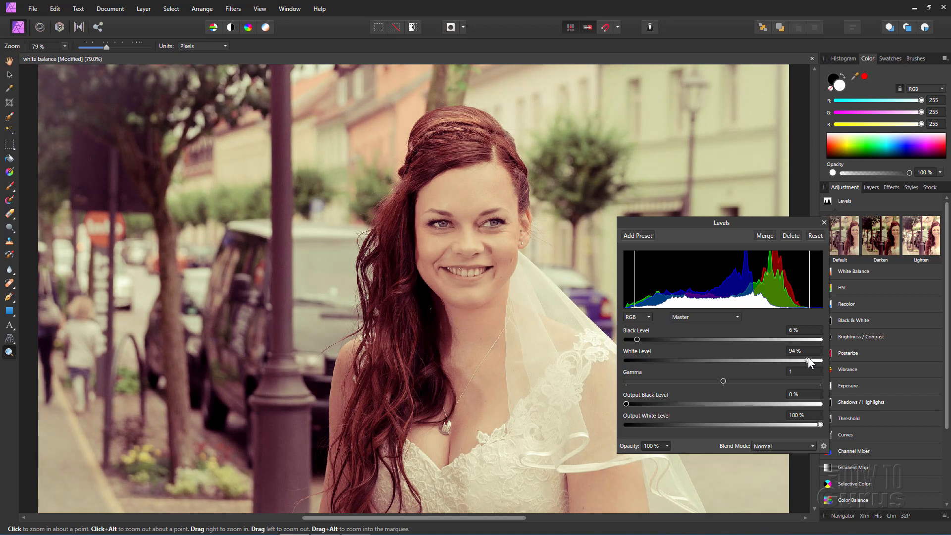
drag(814, 360, 812, 360)
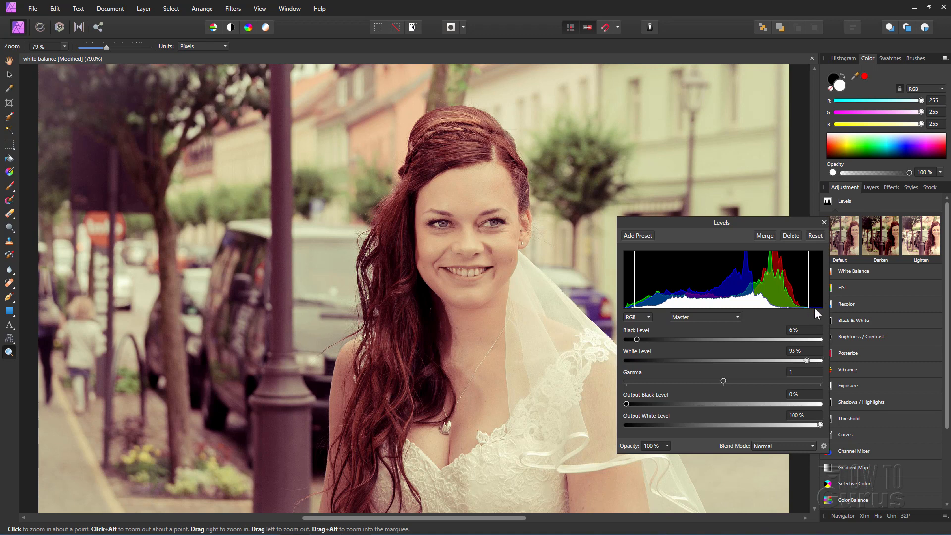
mouse_move(641, 321)
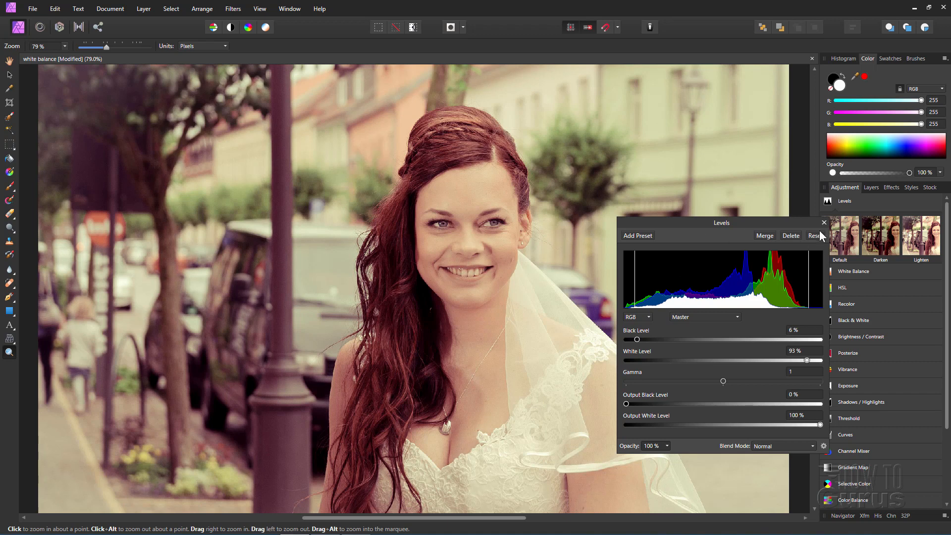
Step: Close the Levels dialog, keeping black at 6% and white at 93%
click(825, 223)
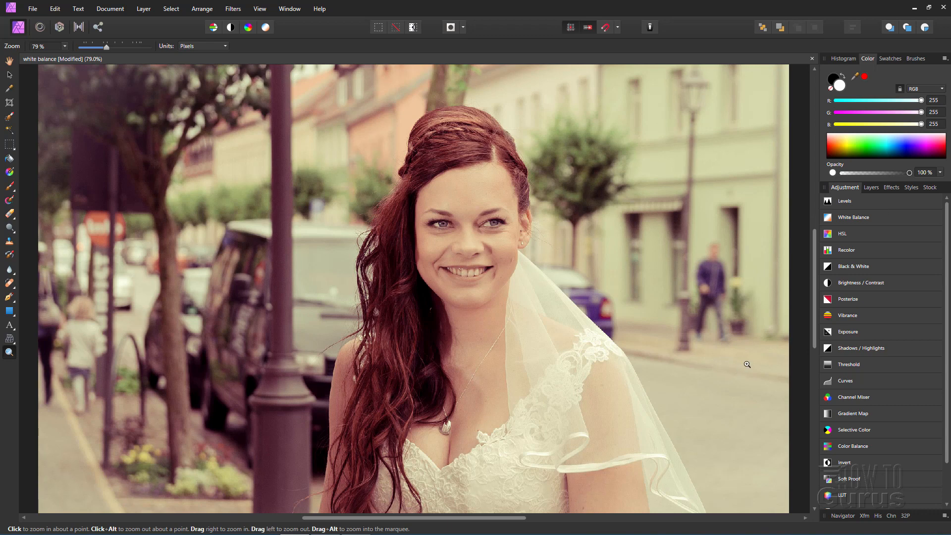
mouse_move(217, 329)
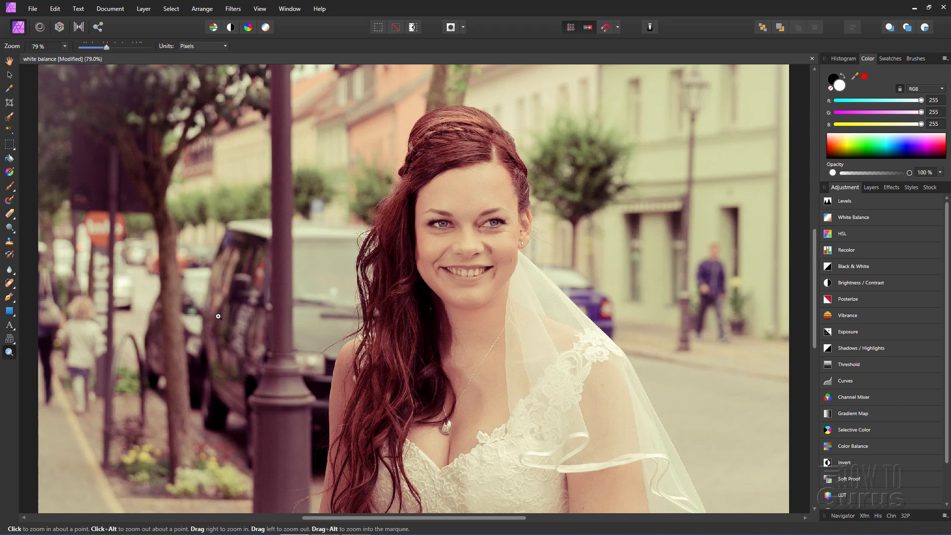
mouse_move(859, 351)
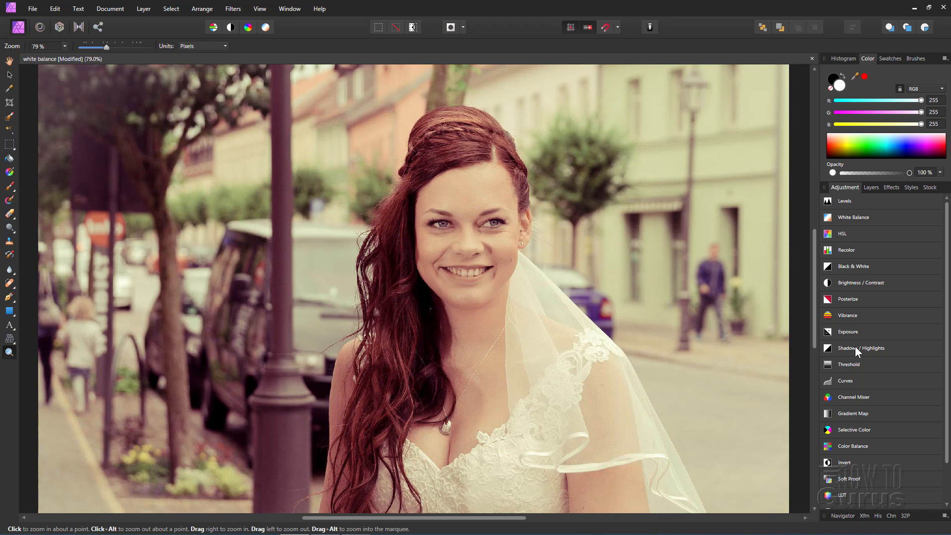
Step: Add a Vibrance layer, trial saturation values, settle at 6%, and close its dialog
click(847, 315)
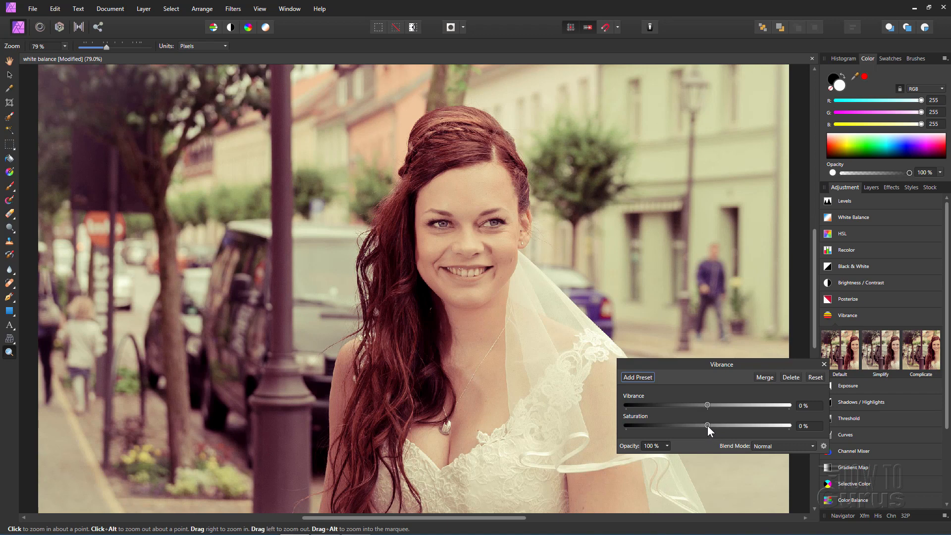
drag(706, 425, 710, 425)
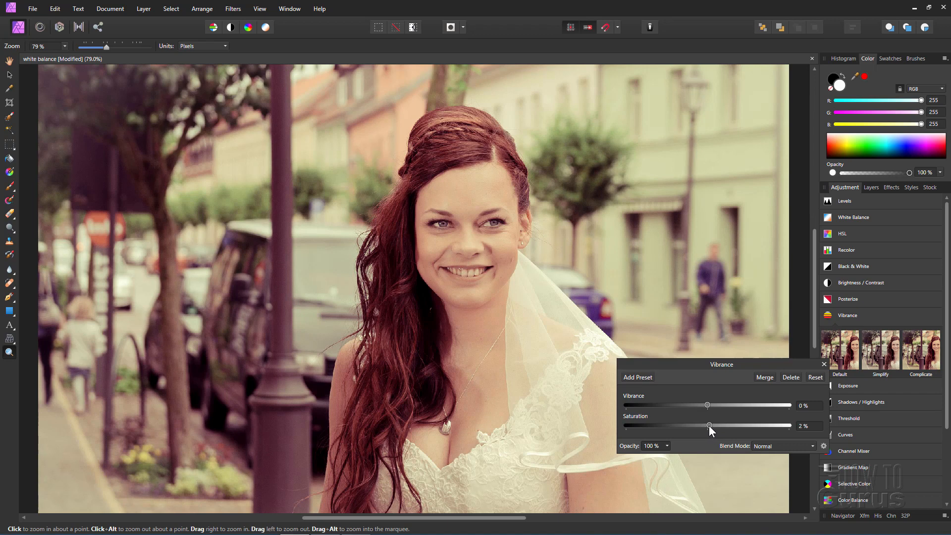
drag(709, 425, 754, 425)
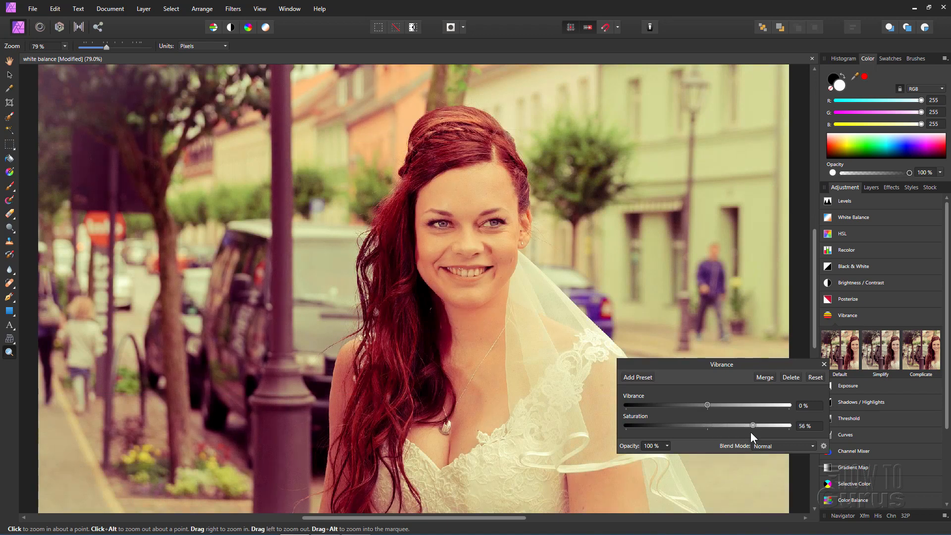
drag(754, 425, 710, 425)
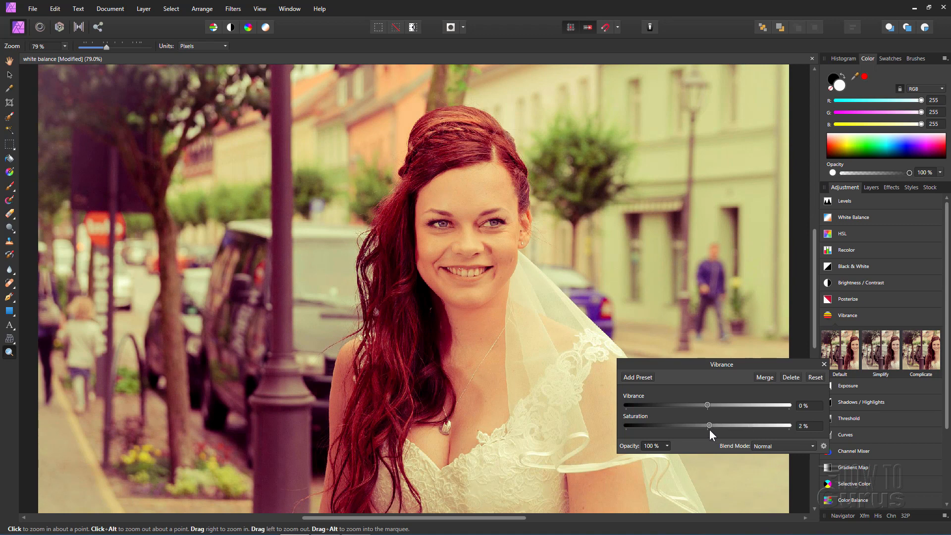
drag(709, 425, 720, 425)
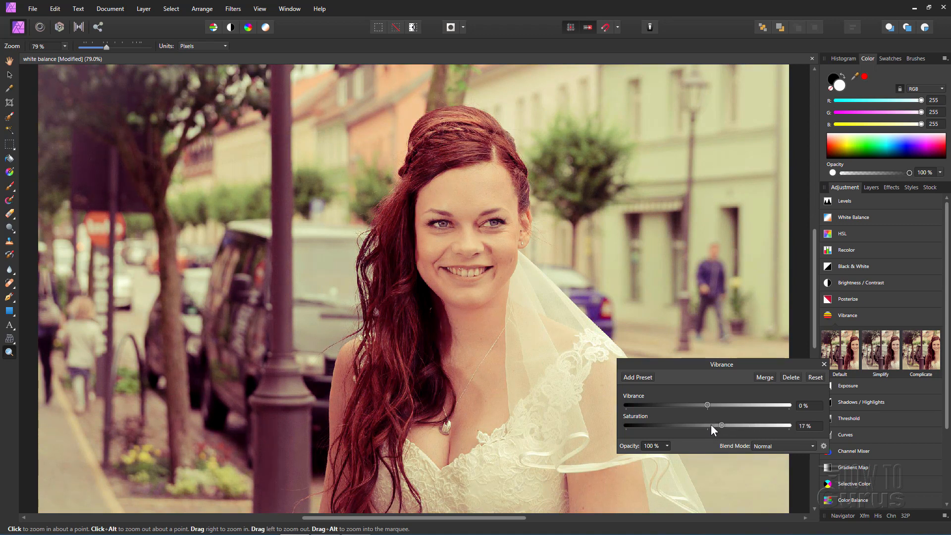
drag(720, 425, 711, 426)
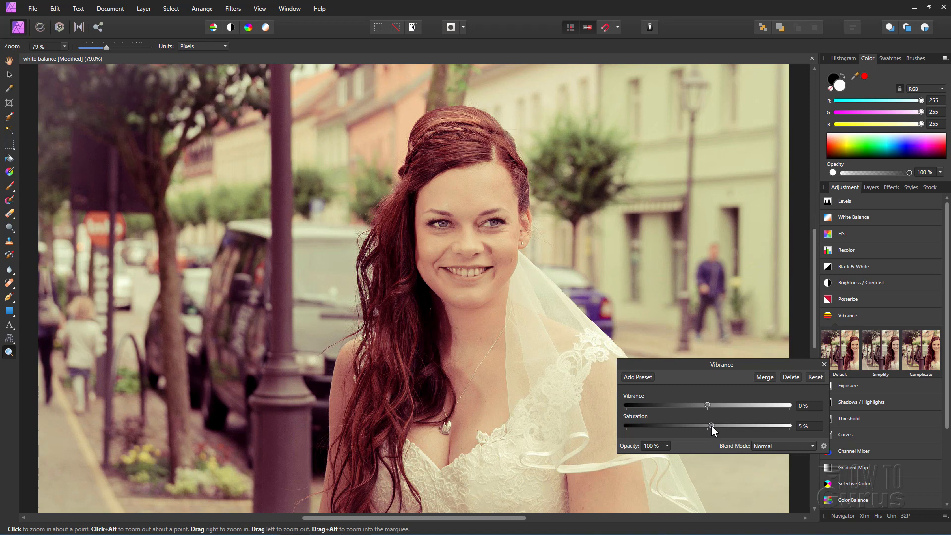
mouse_move(719, 421)
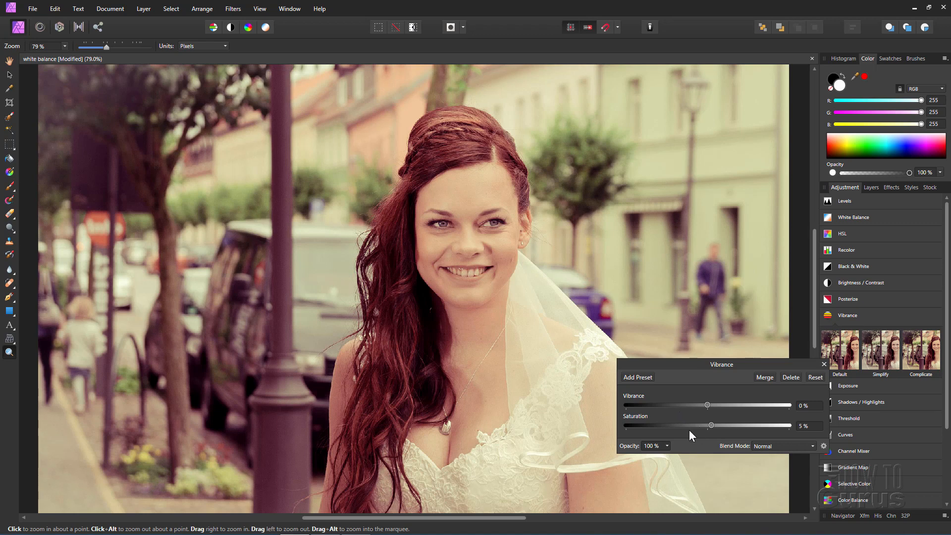
drag(711, 426, 714, 425)
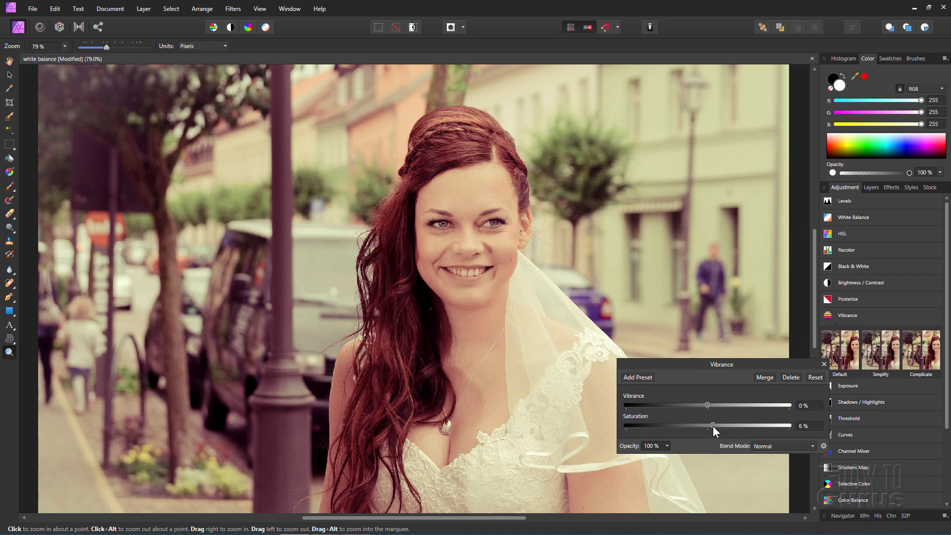
mouse_move(824, 364)
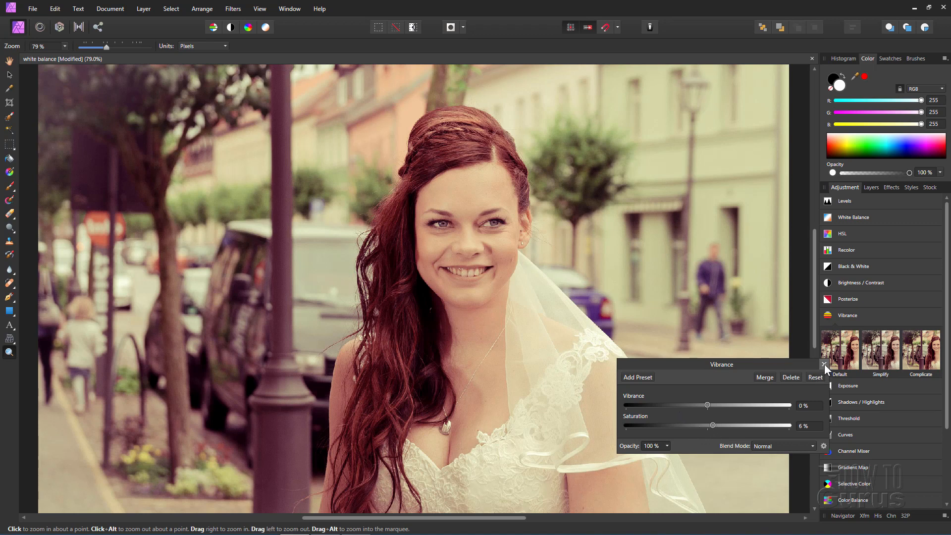
click(824, 364)
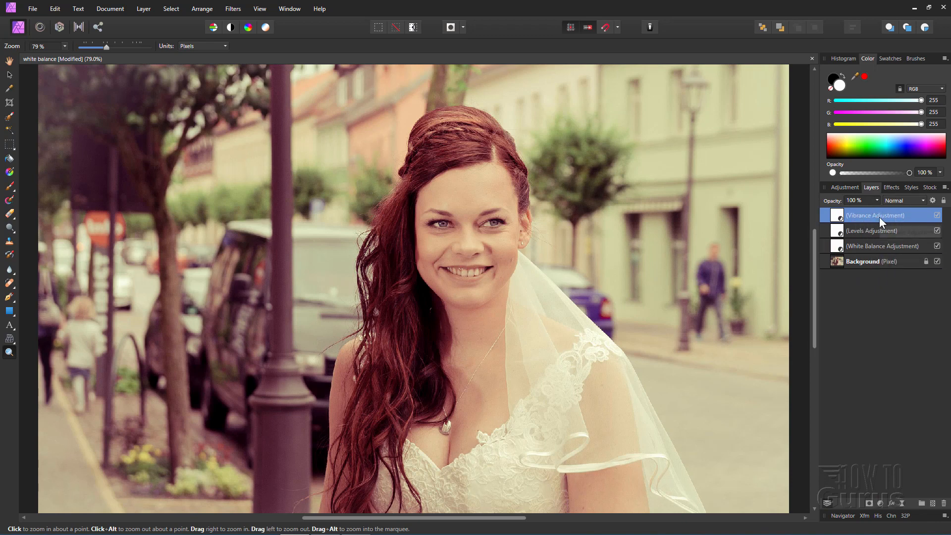
mouse_move(881, 221)
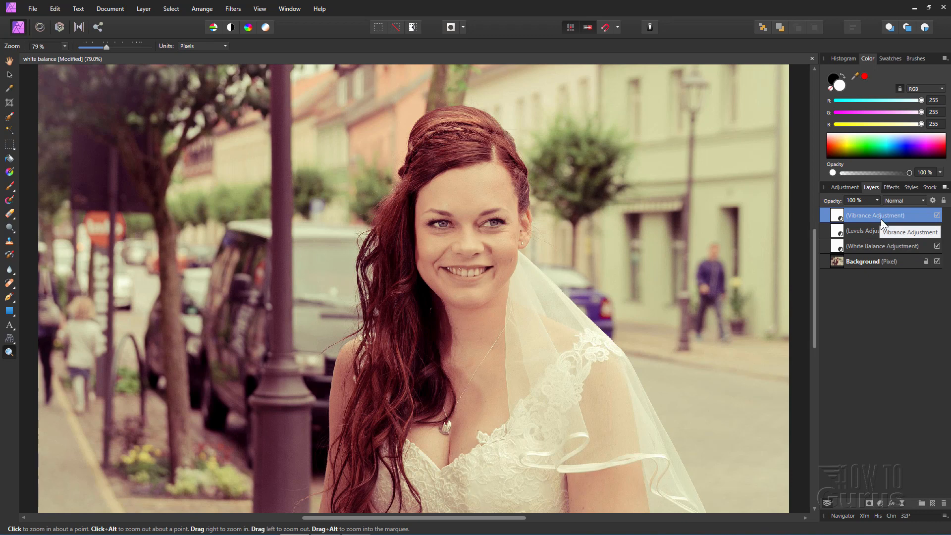
mouse_move(841, 250)
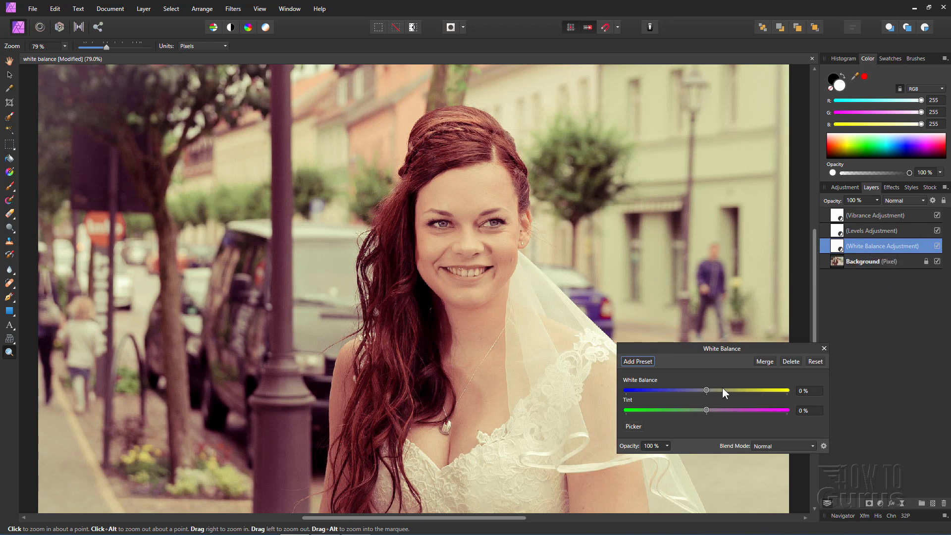
mouse_move(718, 386)
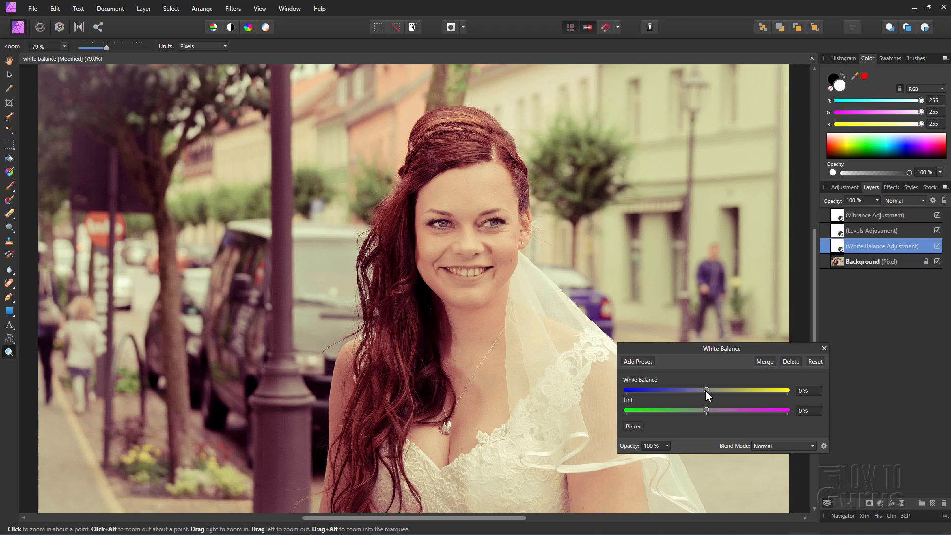
Step: Cool the White Balance slider to -5% and shift Tint to -3%
drag(705, 390, 702, 390)
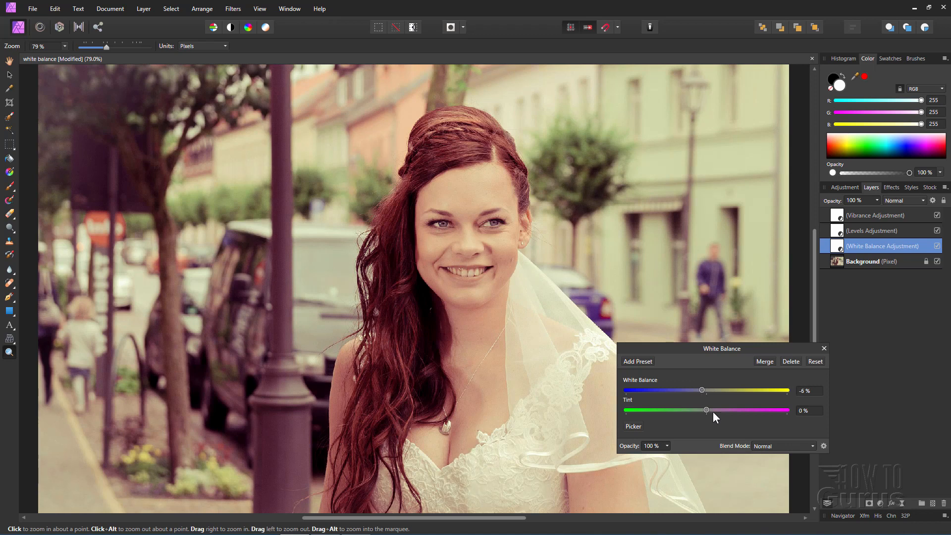
drag(706, 410, 704, 411)
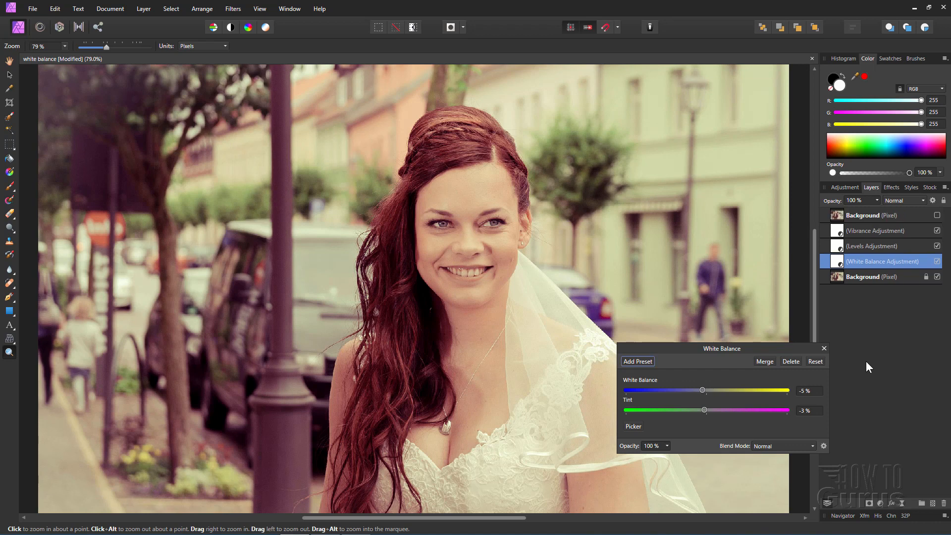
mouse_move(731, 322)
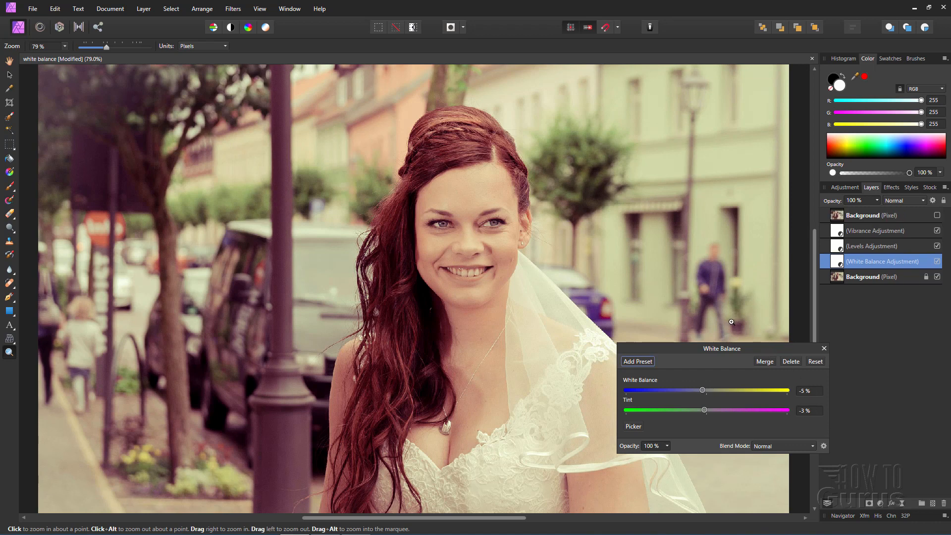
mouse_move(568, 283)
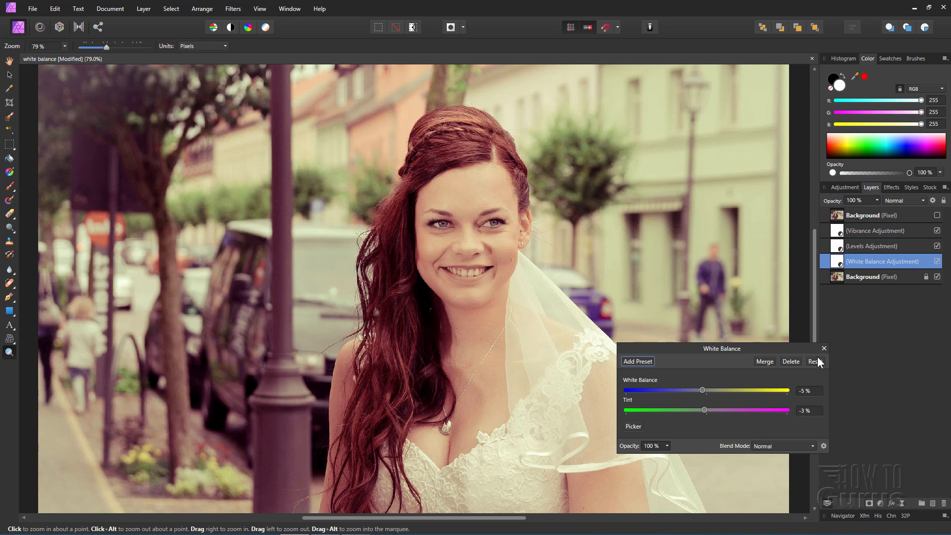
Step: Close the White Balance settings, select the bottom Background layer and show the adjustments list
click(824, 348)
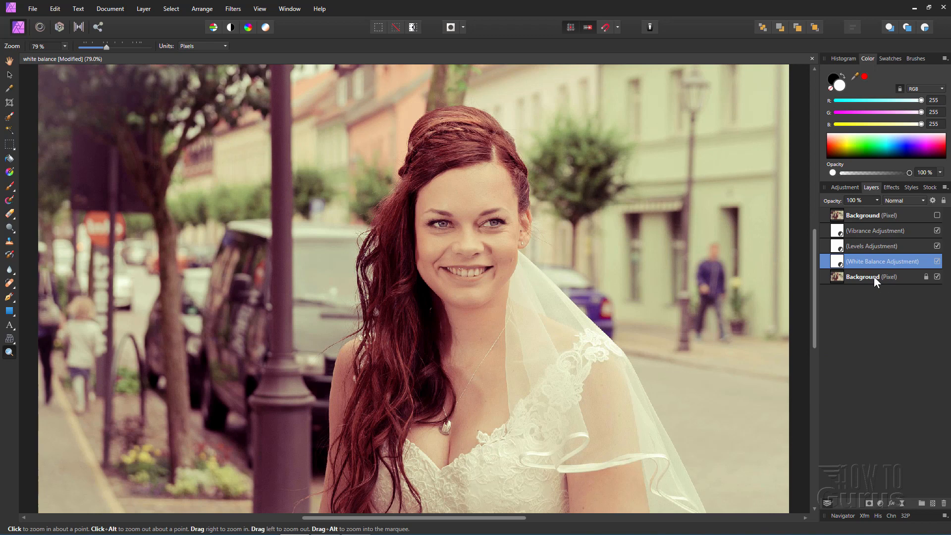
click(871, 276)
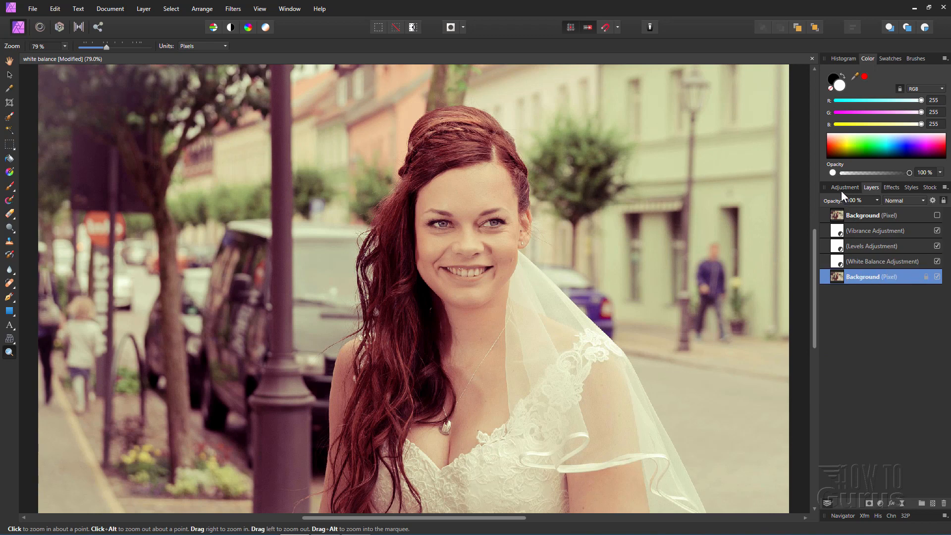
click(845, 187)
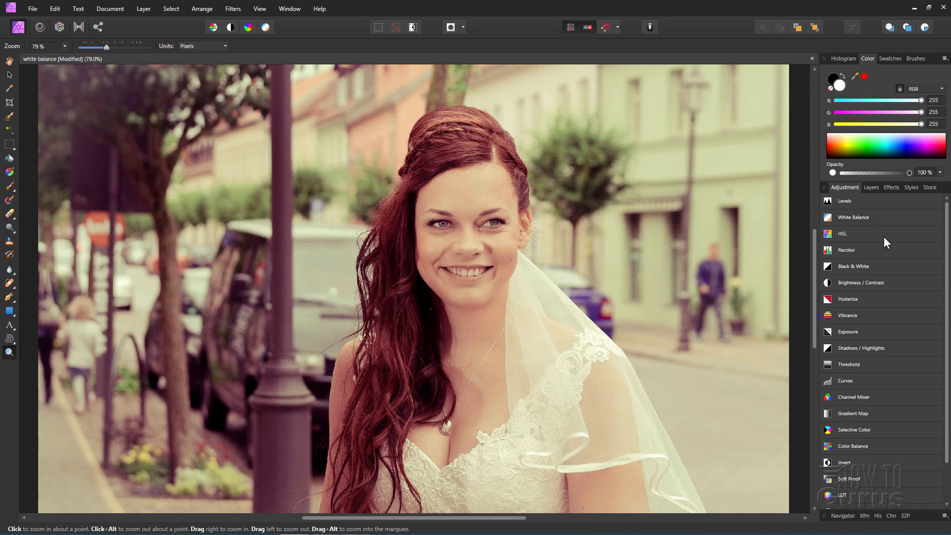
Step: Add a Color Balance adjustment and set its Tonal Range to Highlights
click(853, 446)
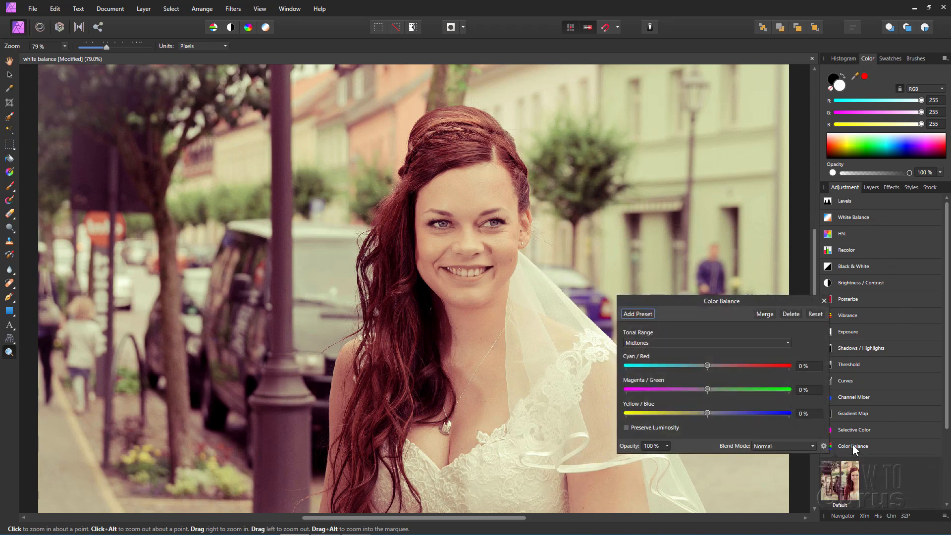
drag(722, 302, 699, 313)
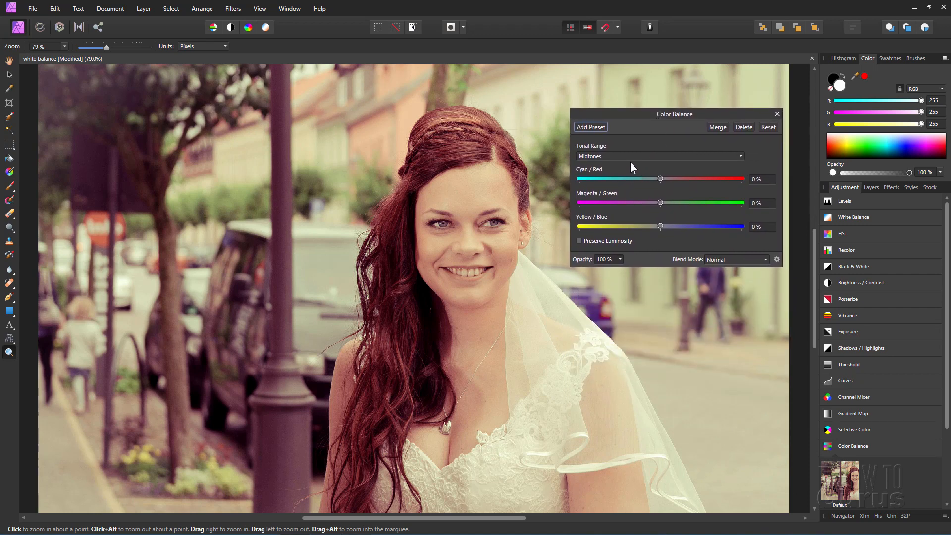
click(659, 156)
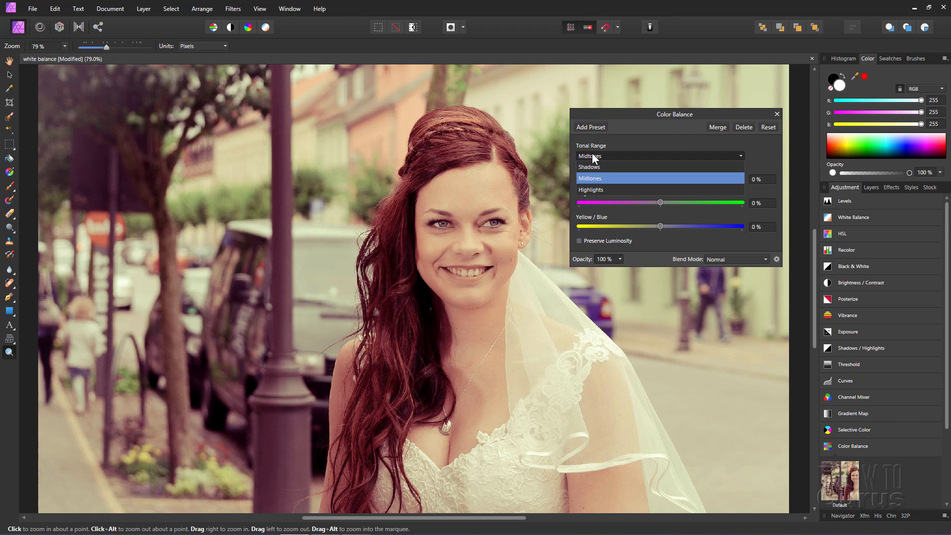
click(589, 166)
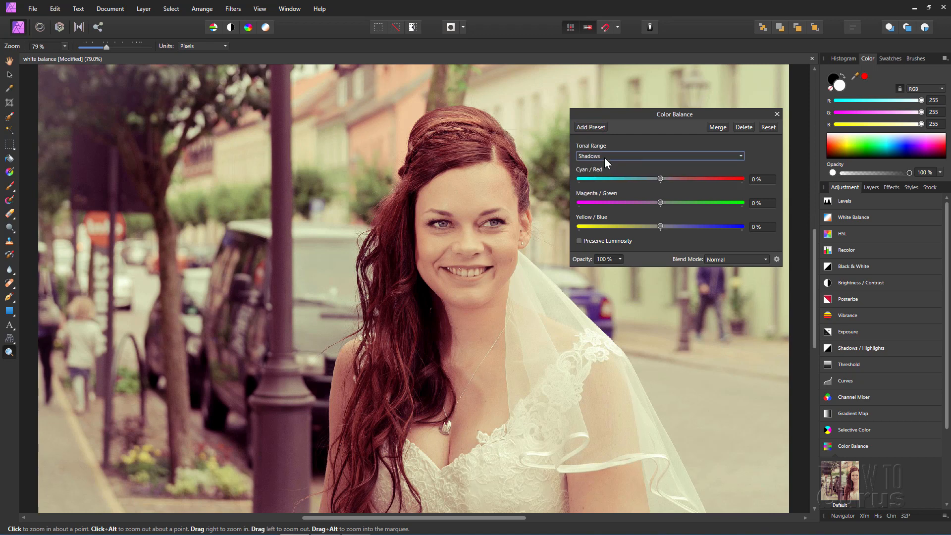
click(660, 156)
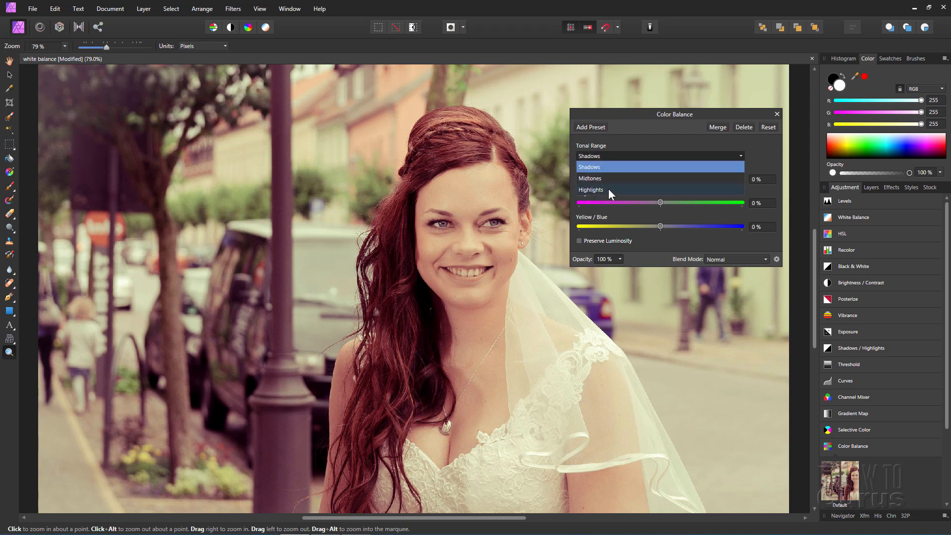
click(591, 190)
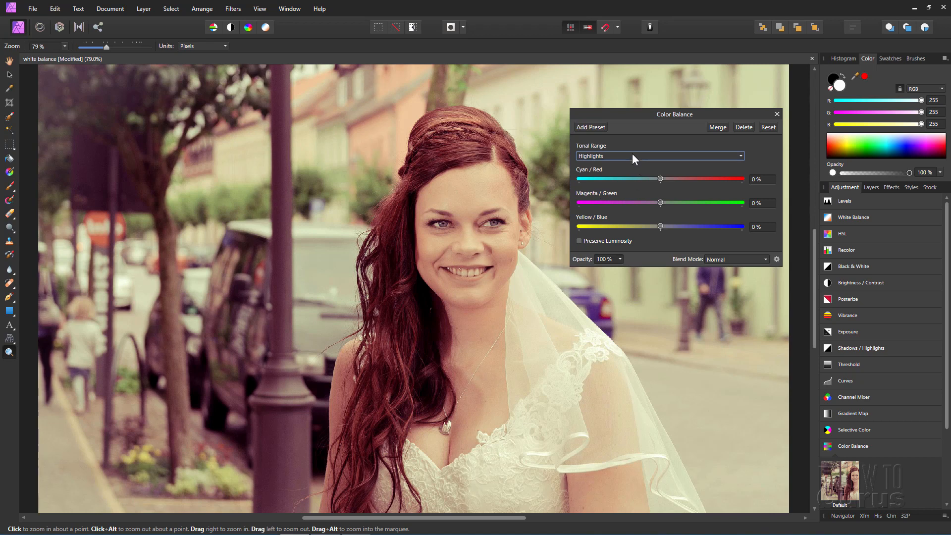
mouse_move(570, 348)
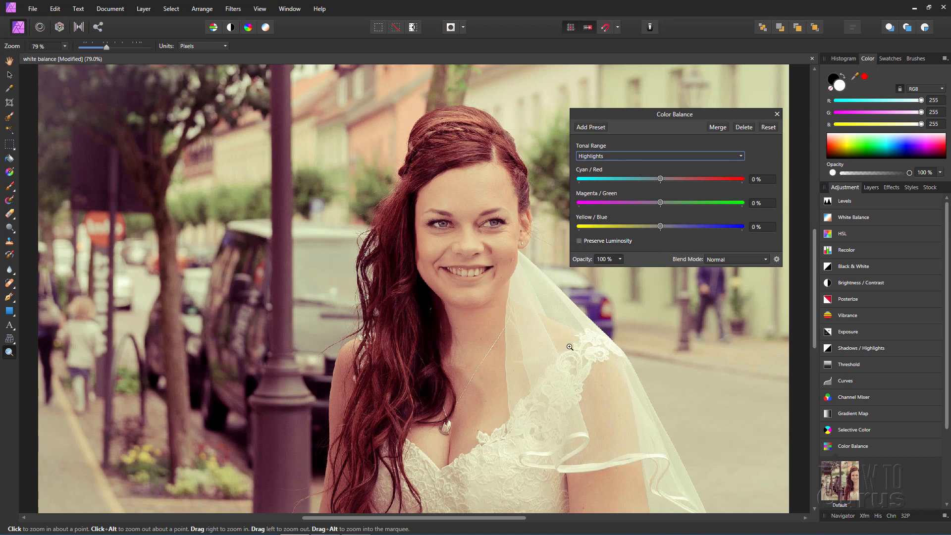
Step: Shift the highlights' Yellow/Blue slider toward blue, settling at 10%
drag(660, 226, 666, 226)
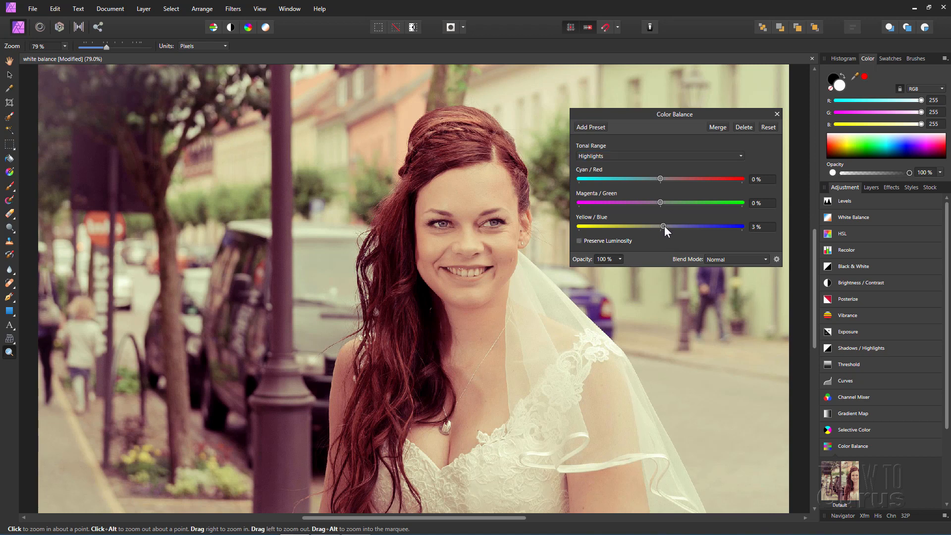
drag(664, 227, 674, 227)
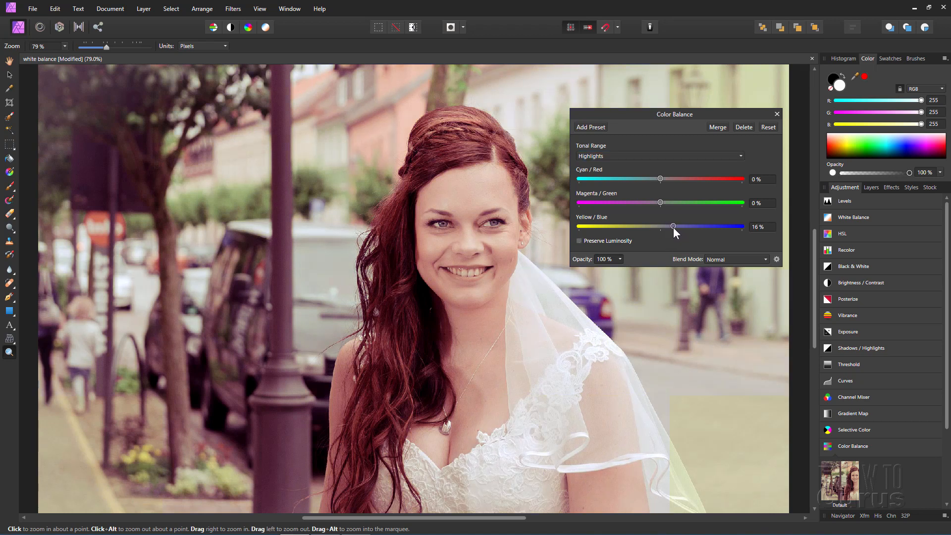
drag(673, 226, 672, 226)
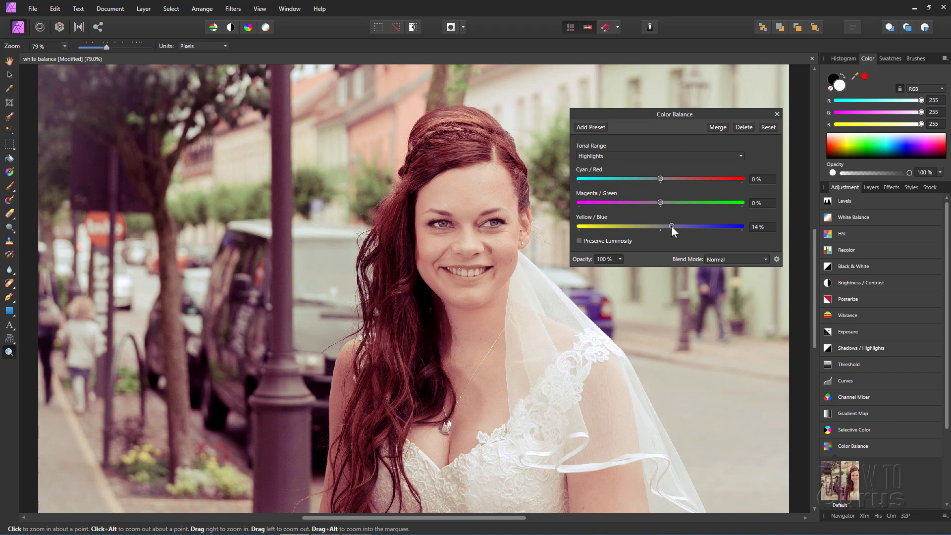
drag(672, 227, 670, 226)
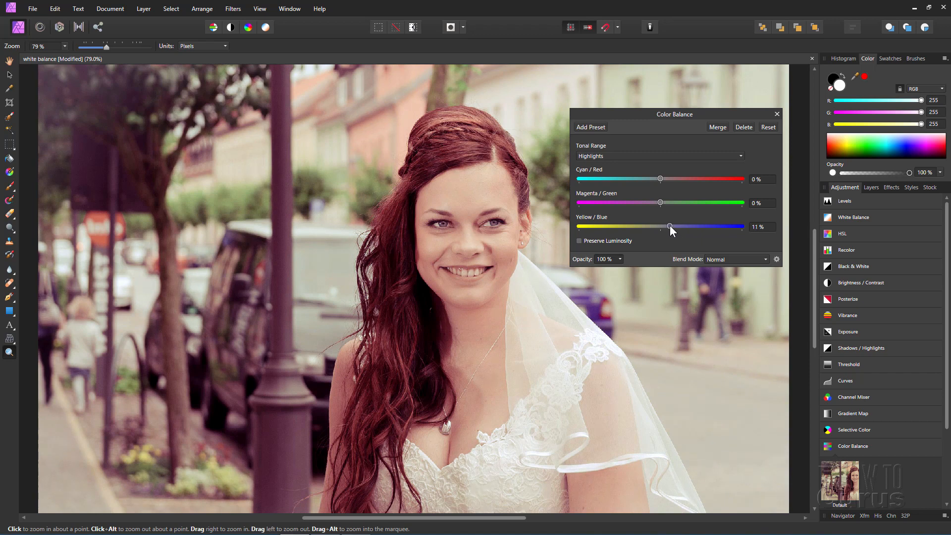
drag(671, 226, 671, 227)
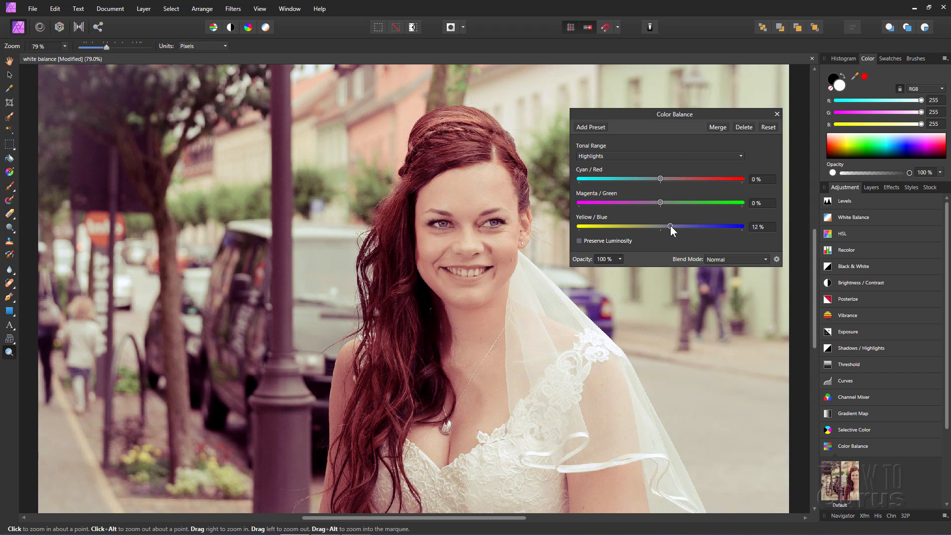
drag(672, 226, 668, 225)
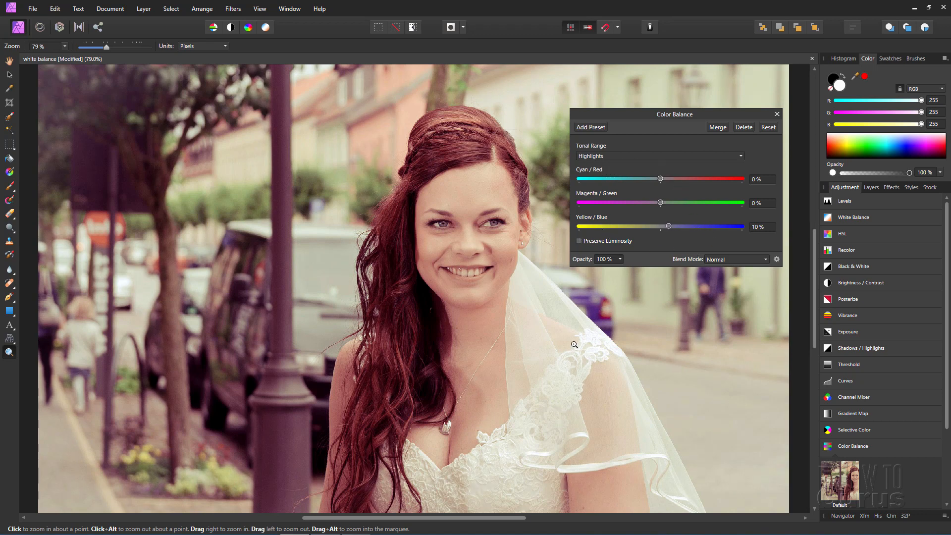
Step: Switch Color Balance to Midtones and move Magenta/Green toward green, to about 13%
click(659, 156)
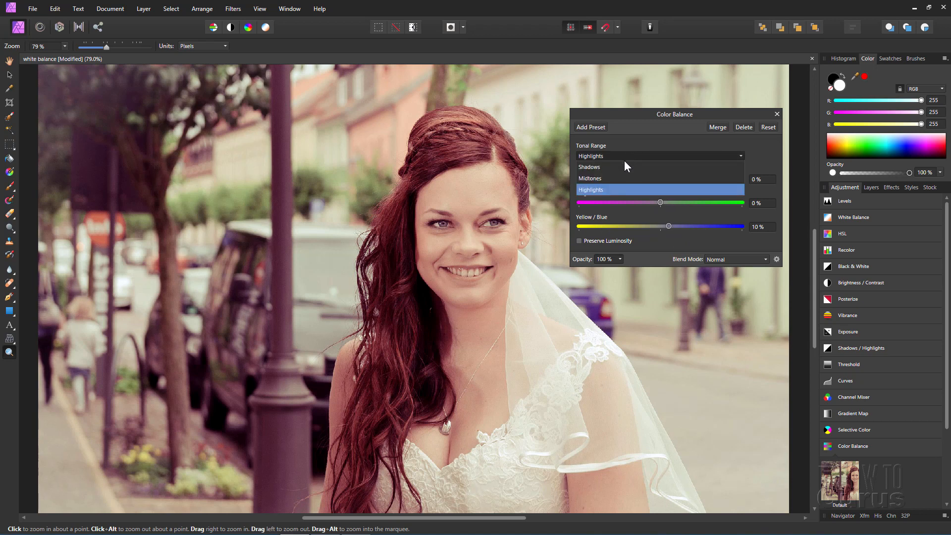
click(590, 177)
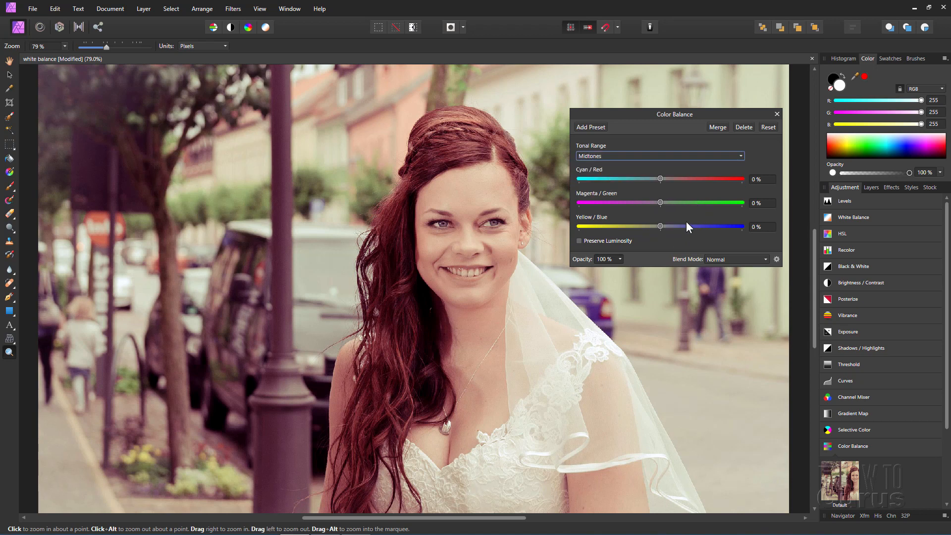
mouse_move(480, 320)
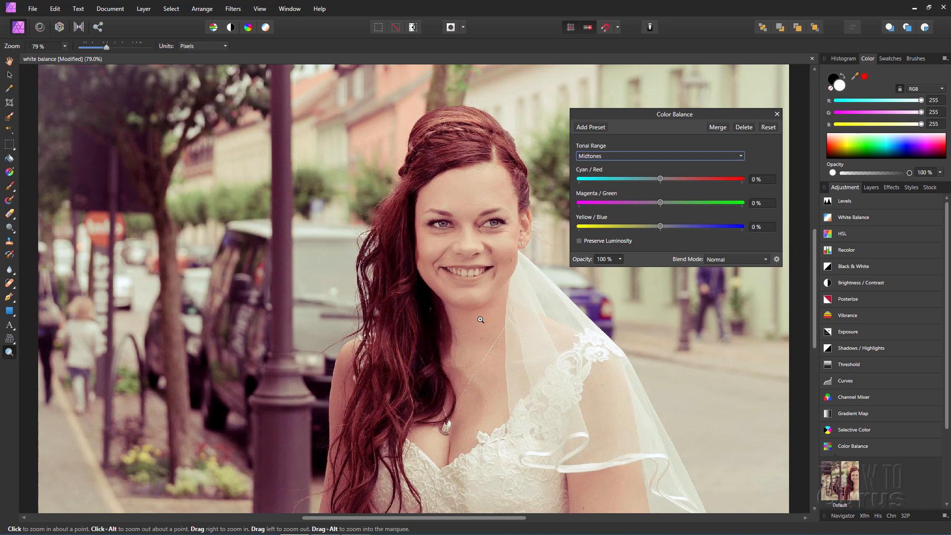
mouse_move(411, 326)
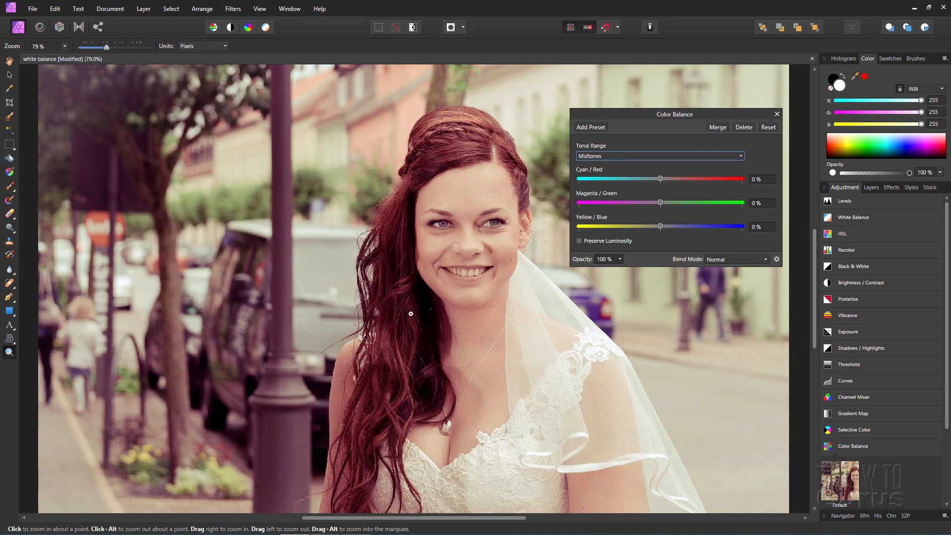
mouse_move(280, 356)
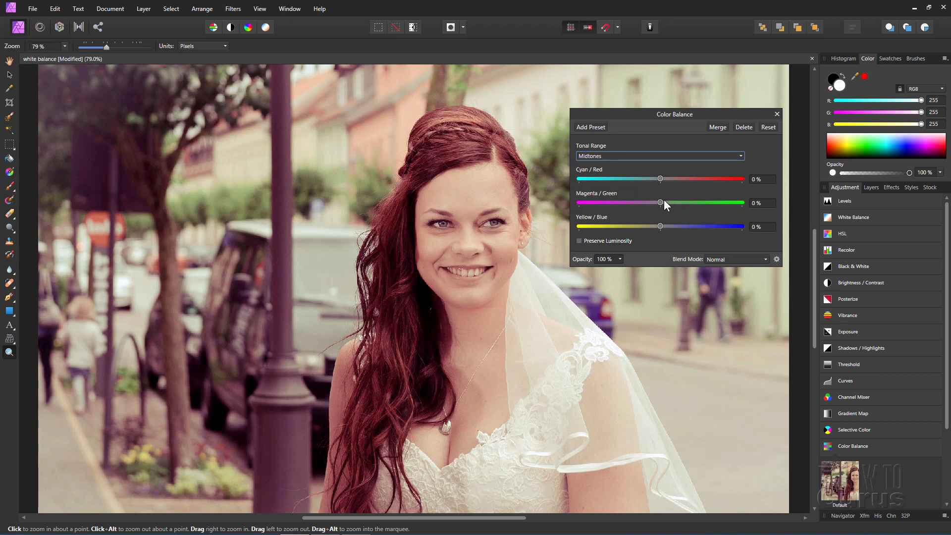
drag(661, 203, 670, 202)
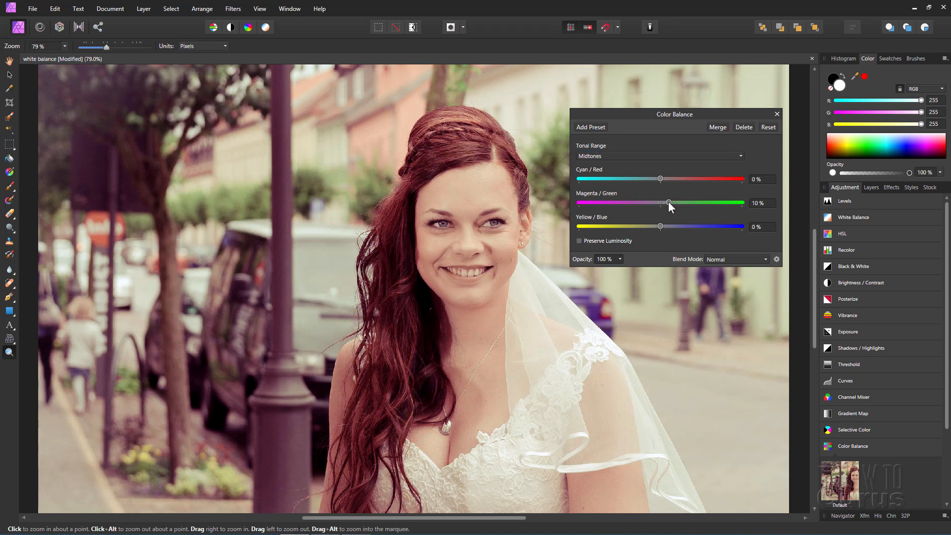
drag(668, 203, 672, 202)
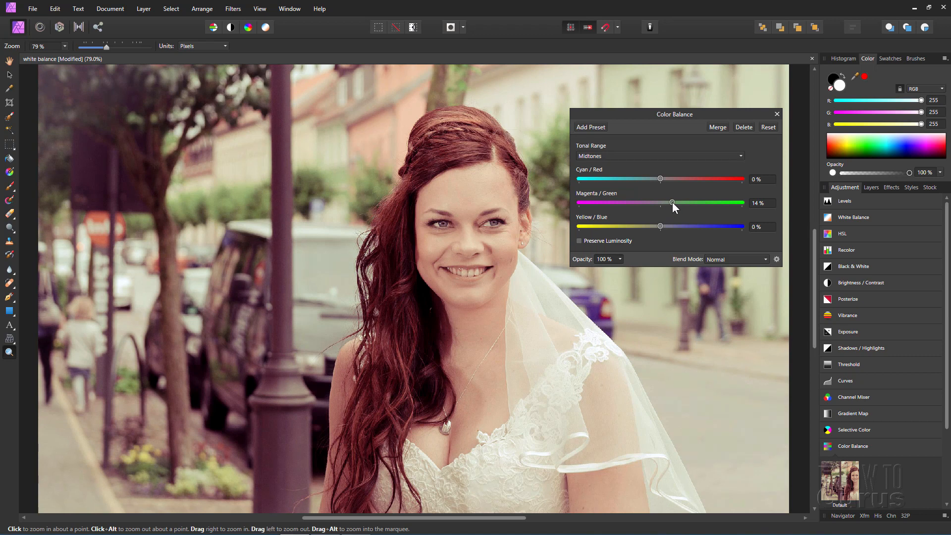
drag(672, 203, 671, 202)
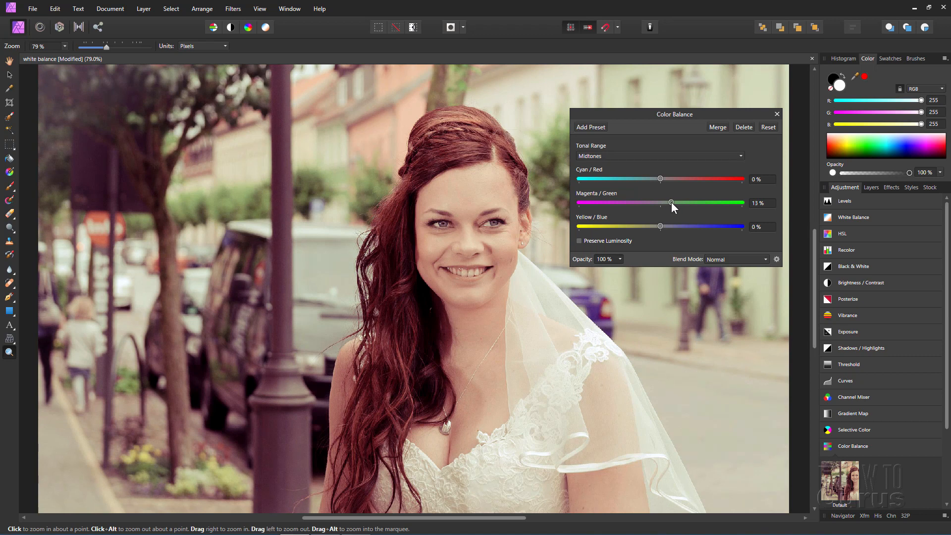
Step: Target Shadows, test Magenta/Green then return it to 0%, and set Yellow/Blue to 10%
click(660, 156)
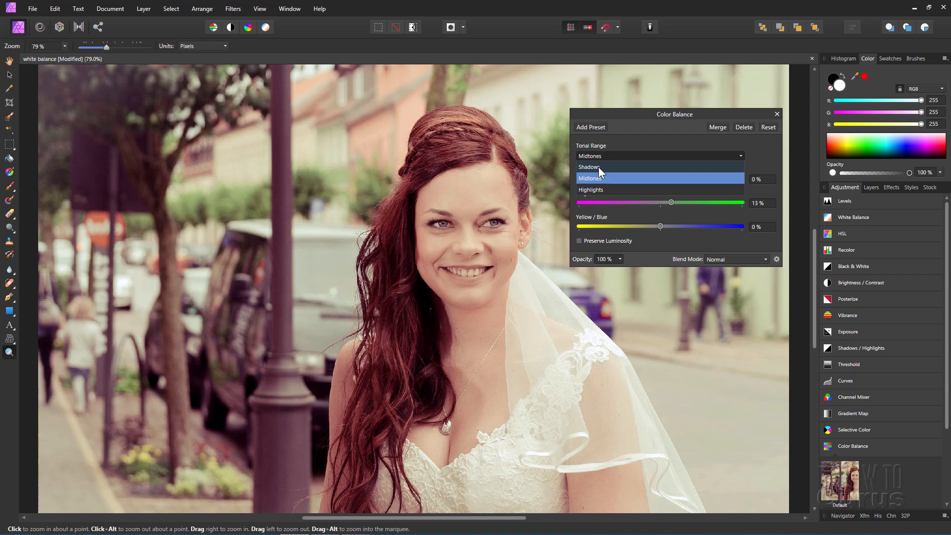
click(589, 166)
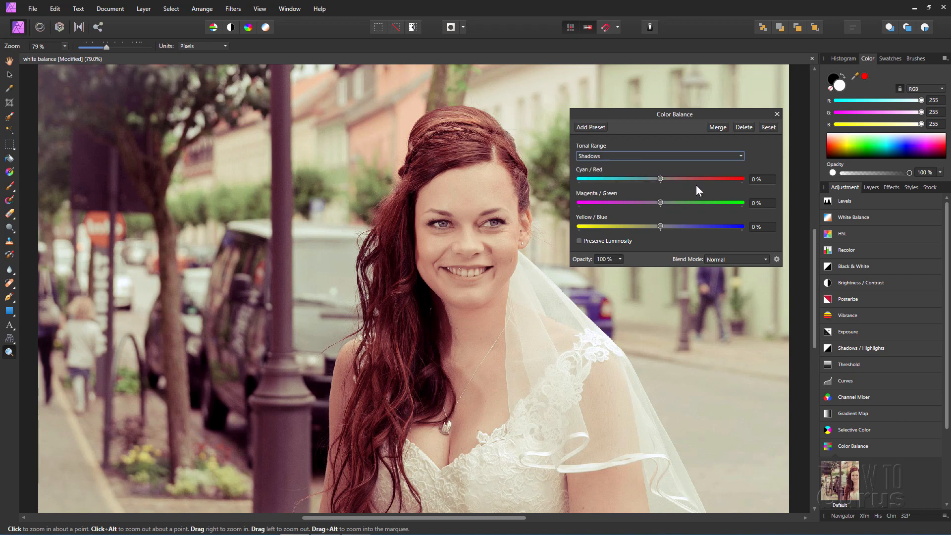
mouse_move(218, 402)
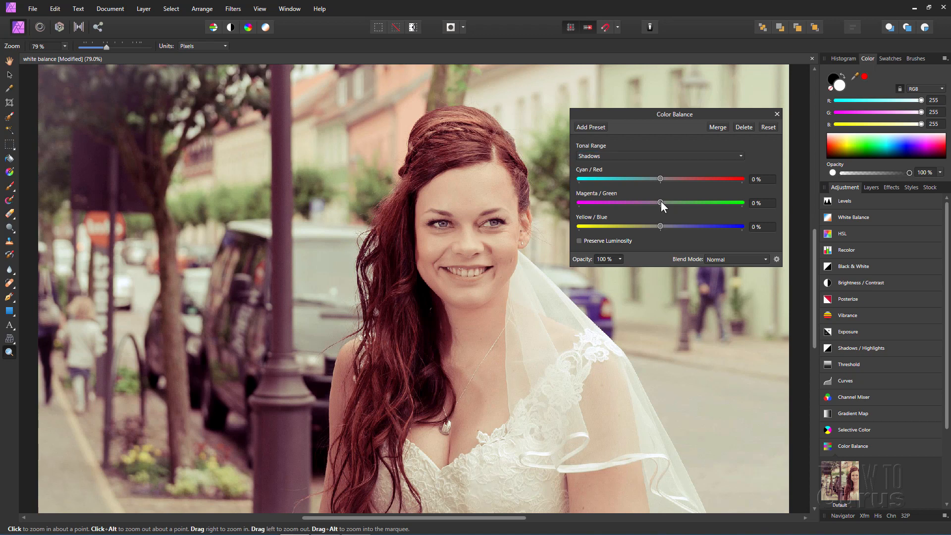
drag(660, 203, 678, 203)
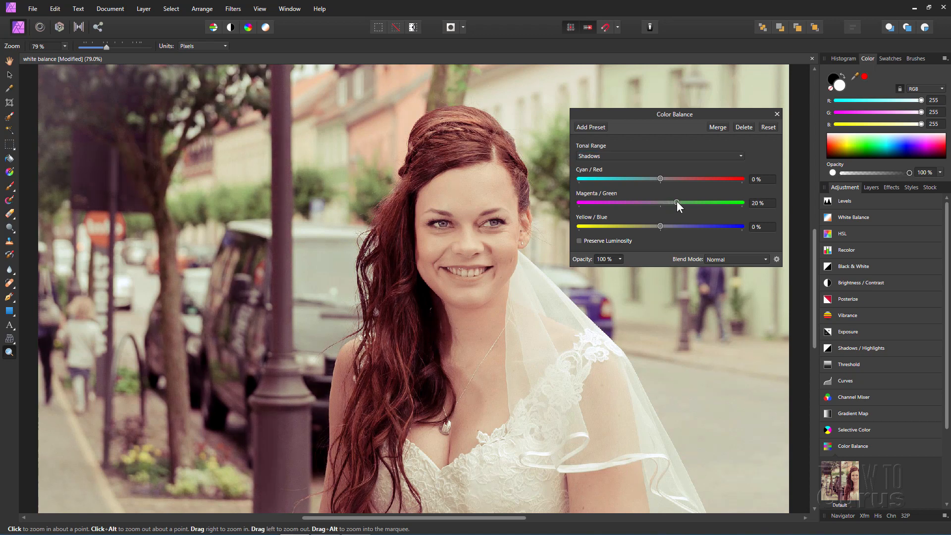
drag(677, 203, 676, 203)
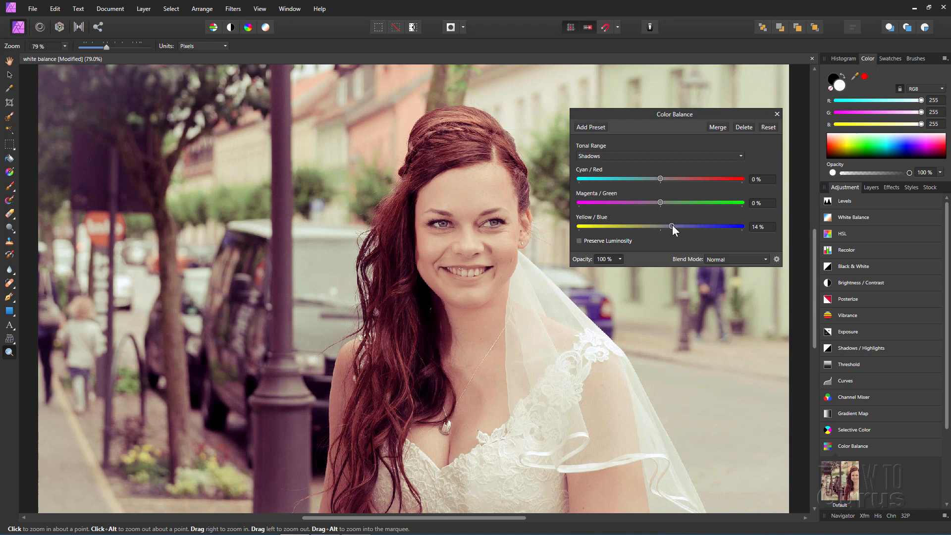
drag(674, 226, 670, 226)
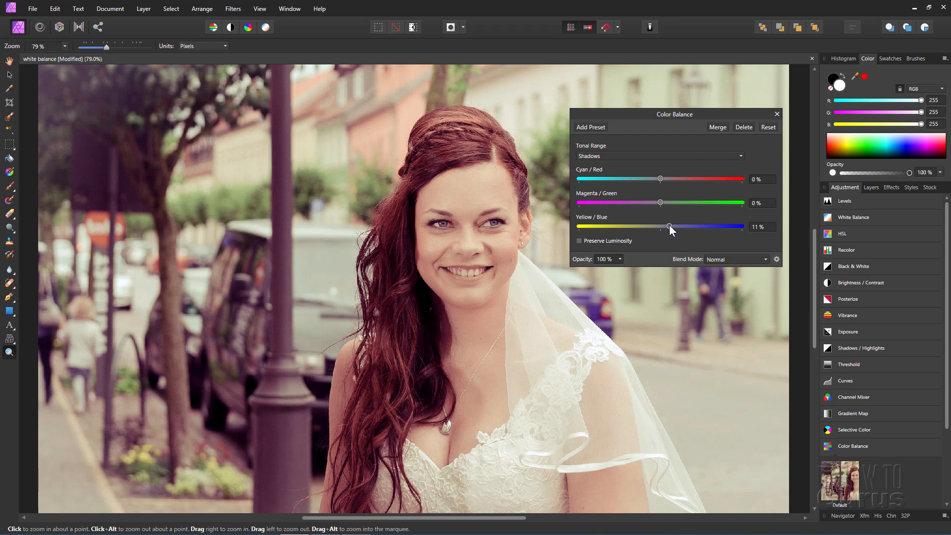
drag(670, 226, 669, 227)
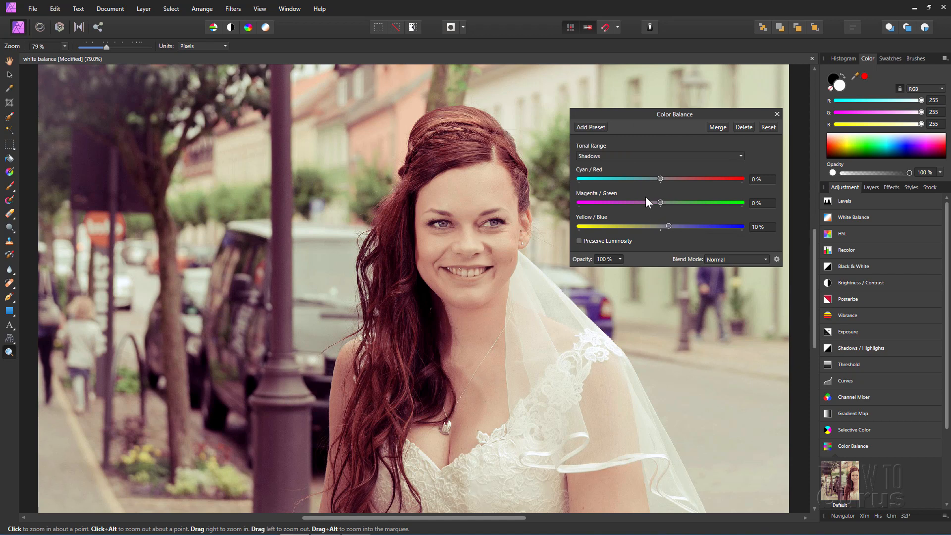
mouse_move(613, 157)
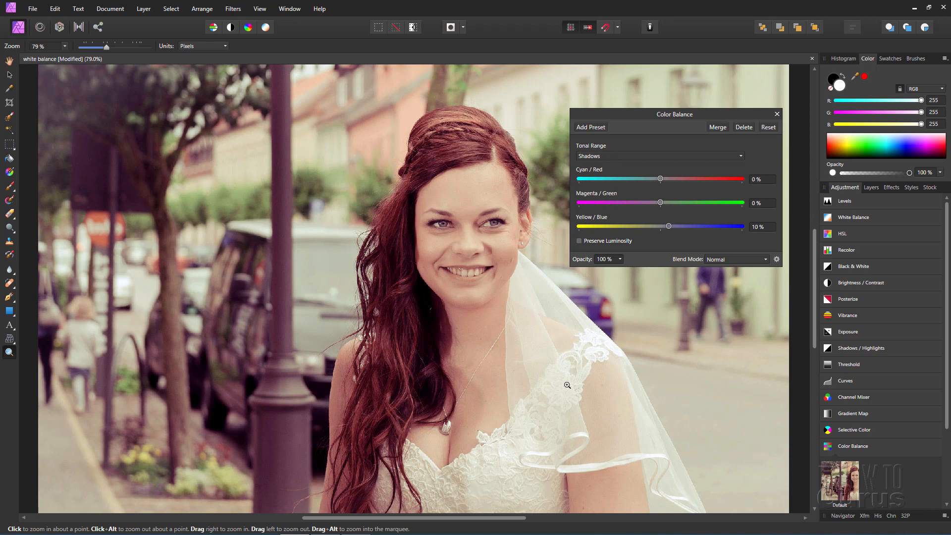
mouse_move(599, 208)
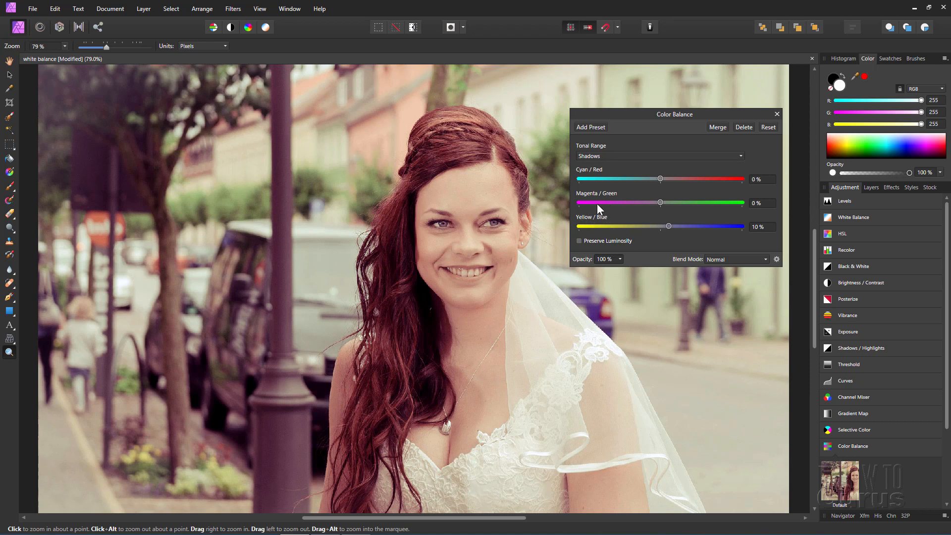
Step: Close the Color Balance settings and switch to the Layers panel
click(776, 114)
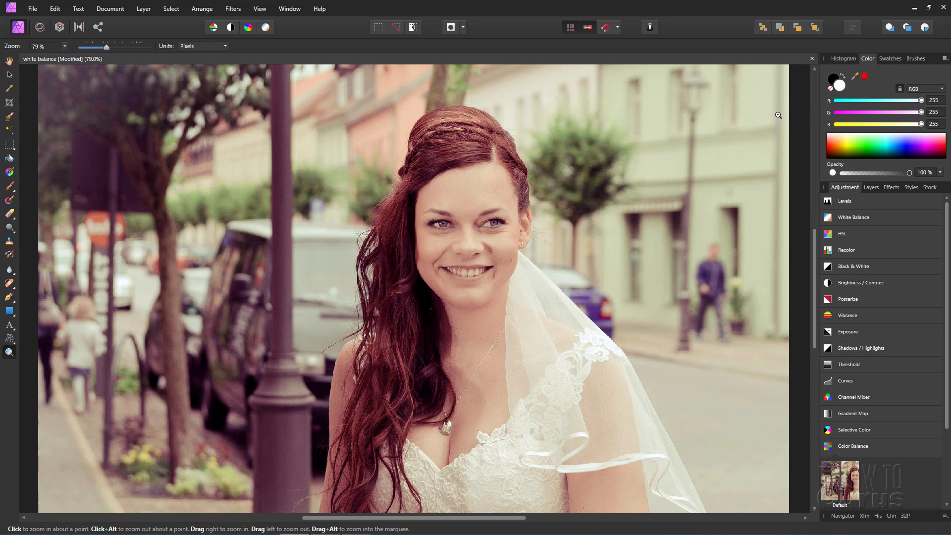
mouse_move(853, 221)
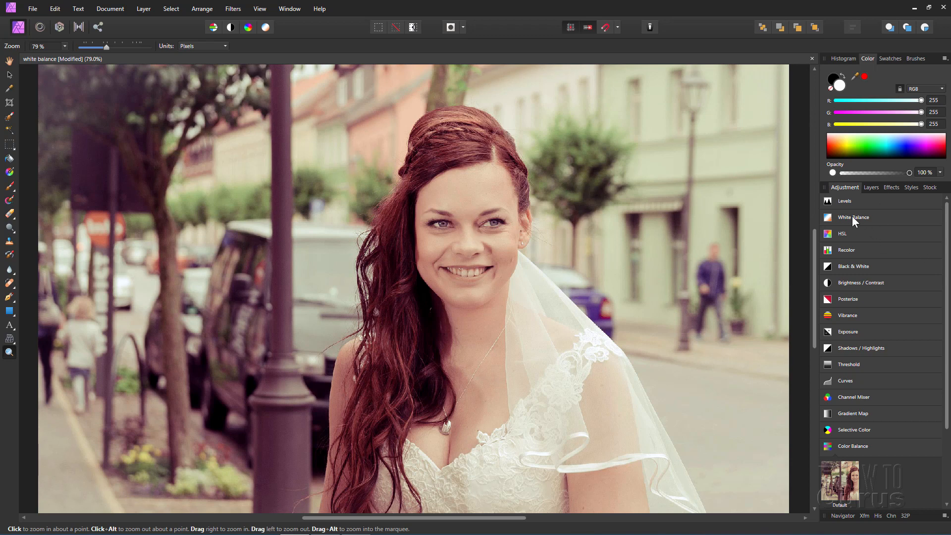
mouse_move(889, 223)
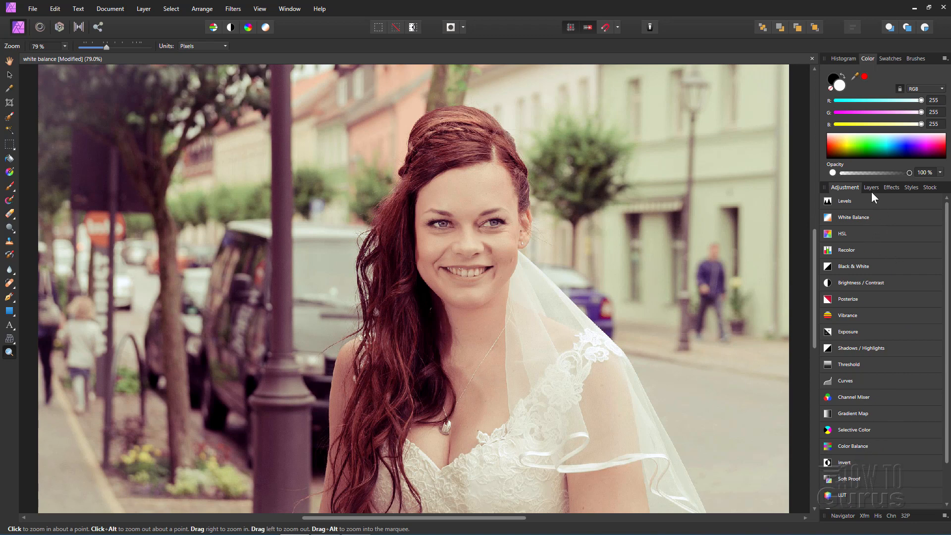
click(872, 187)
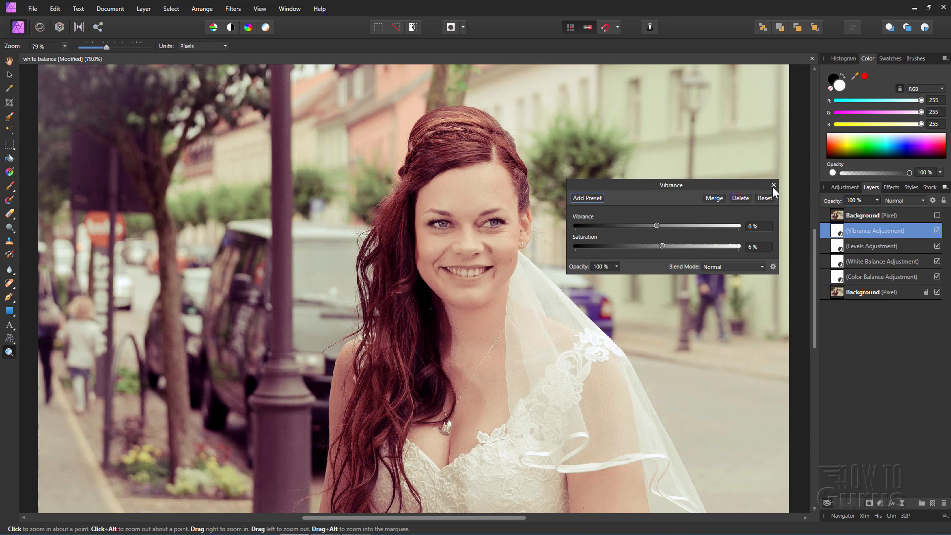
Step: Dismiss the Vibrance (Saturation 6%) dialog to reveal the graded photo
click(773, 184)
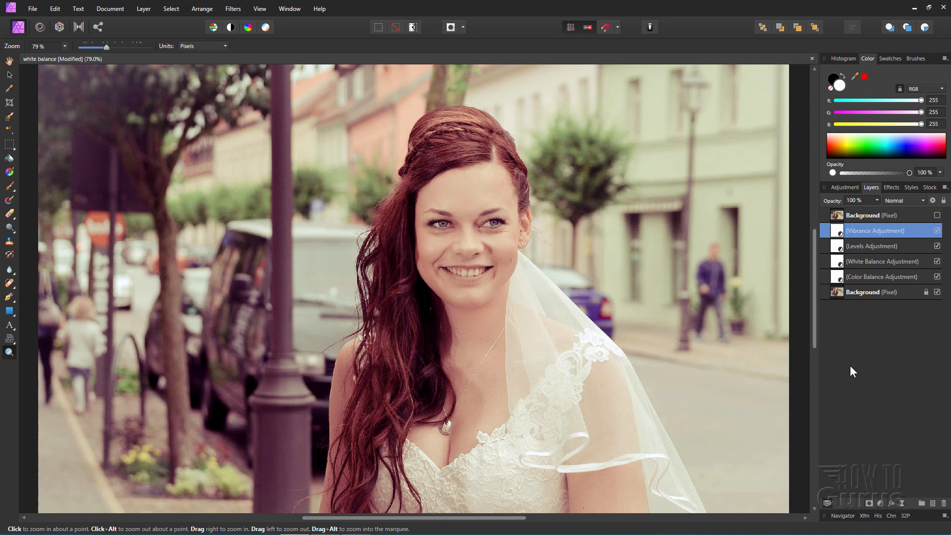
mouse_move(868, 261)
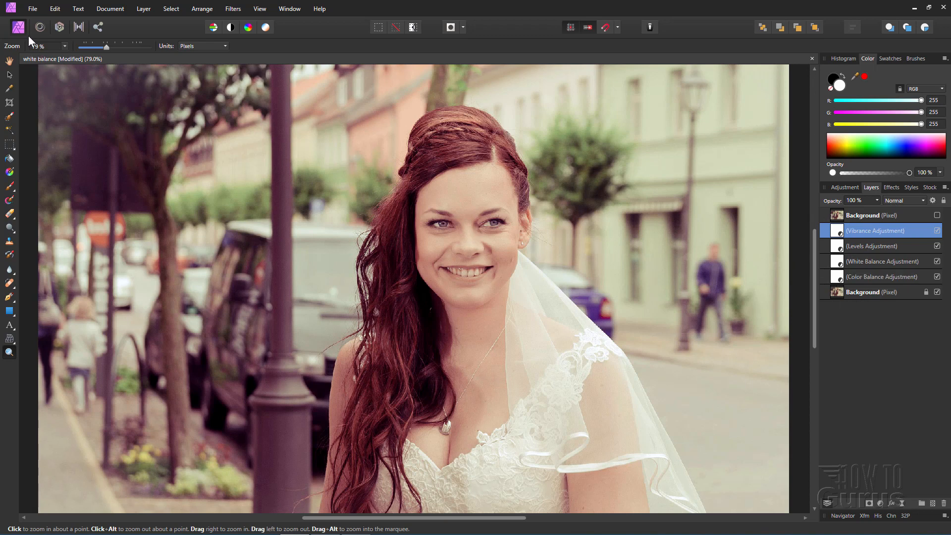
mouse_move(20, 24)
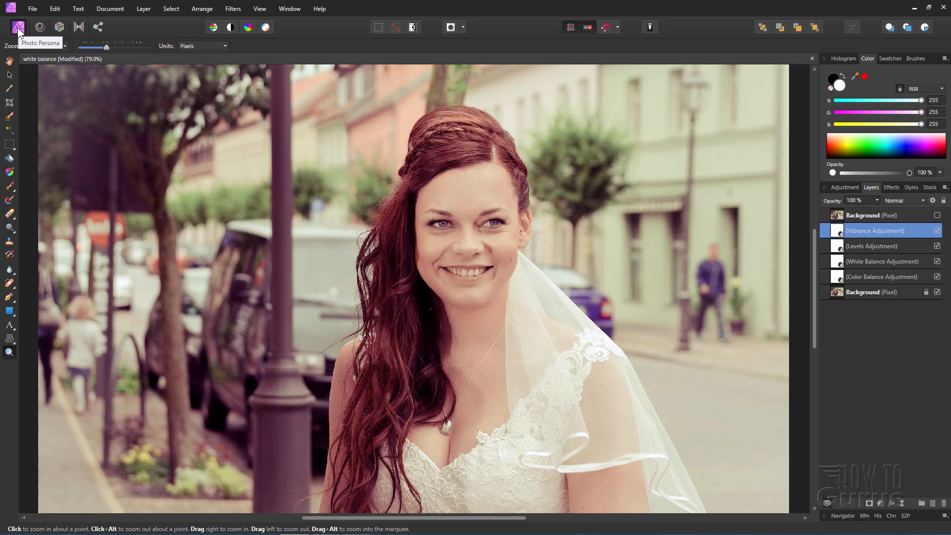
mouse_move(33, 19)
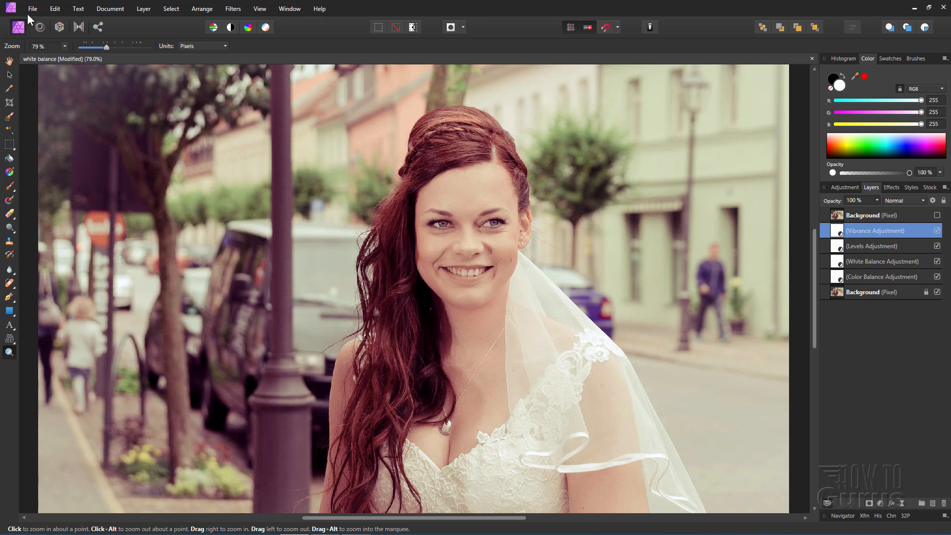
click(34, 8)
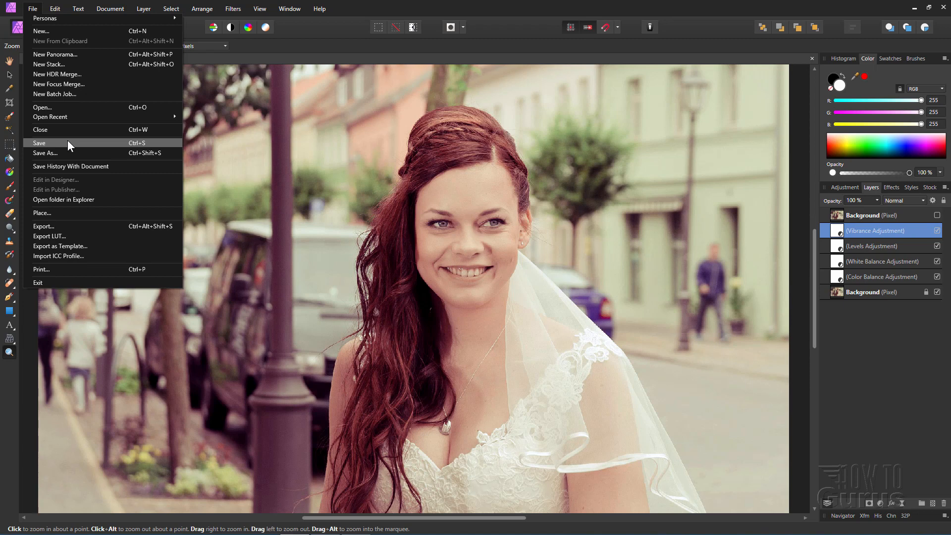
mouse_move(47, 239)
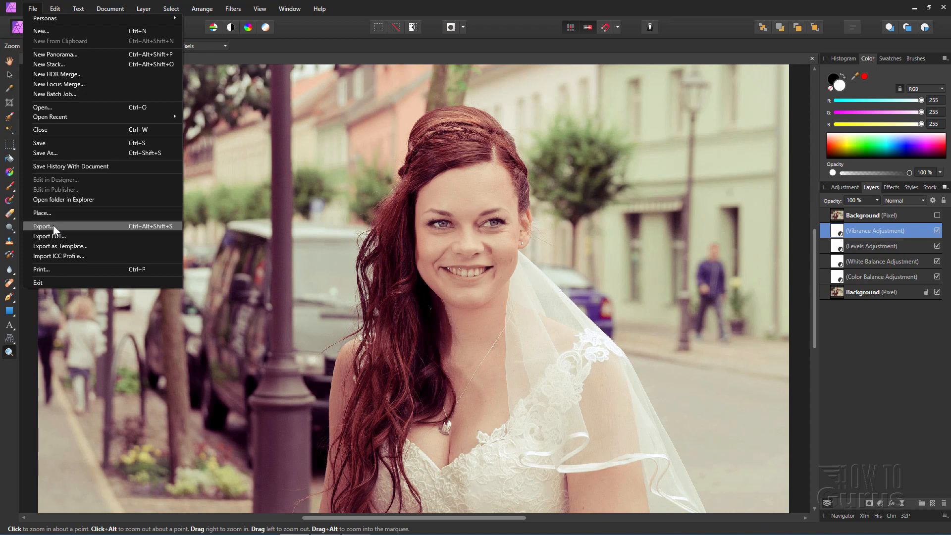
click(41, 226)
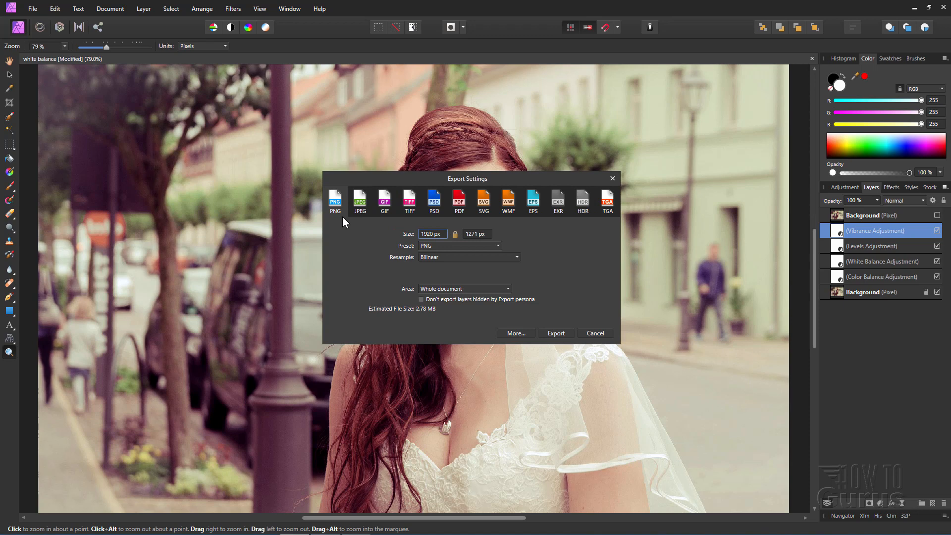
click(595, 333)
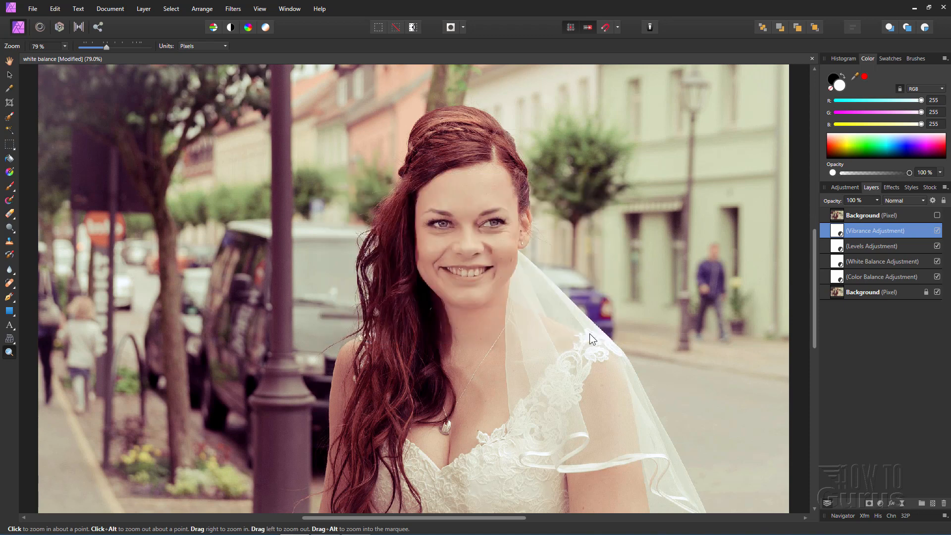
mouse_move(644, 322)
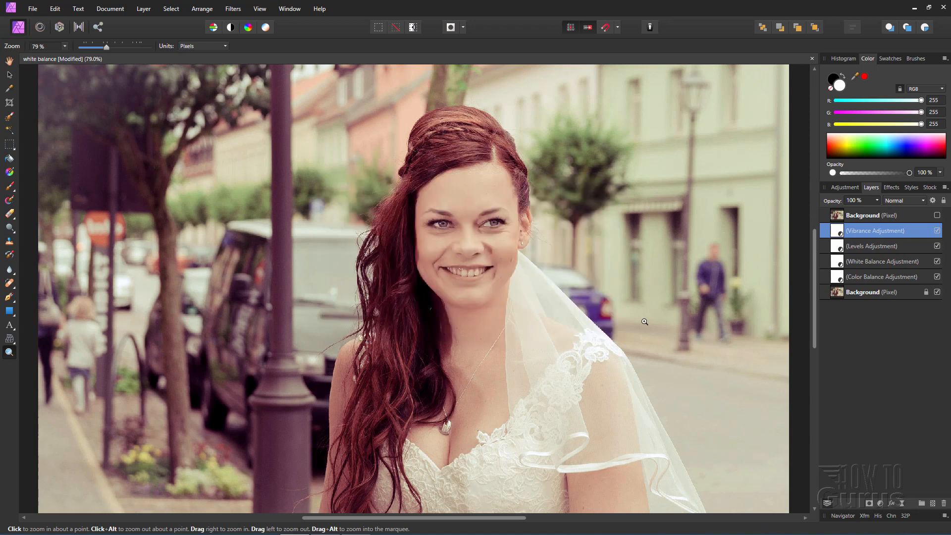